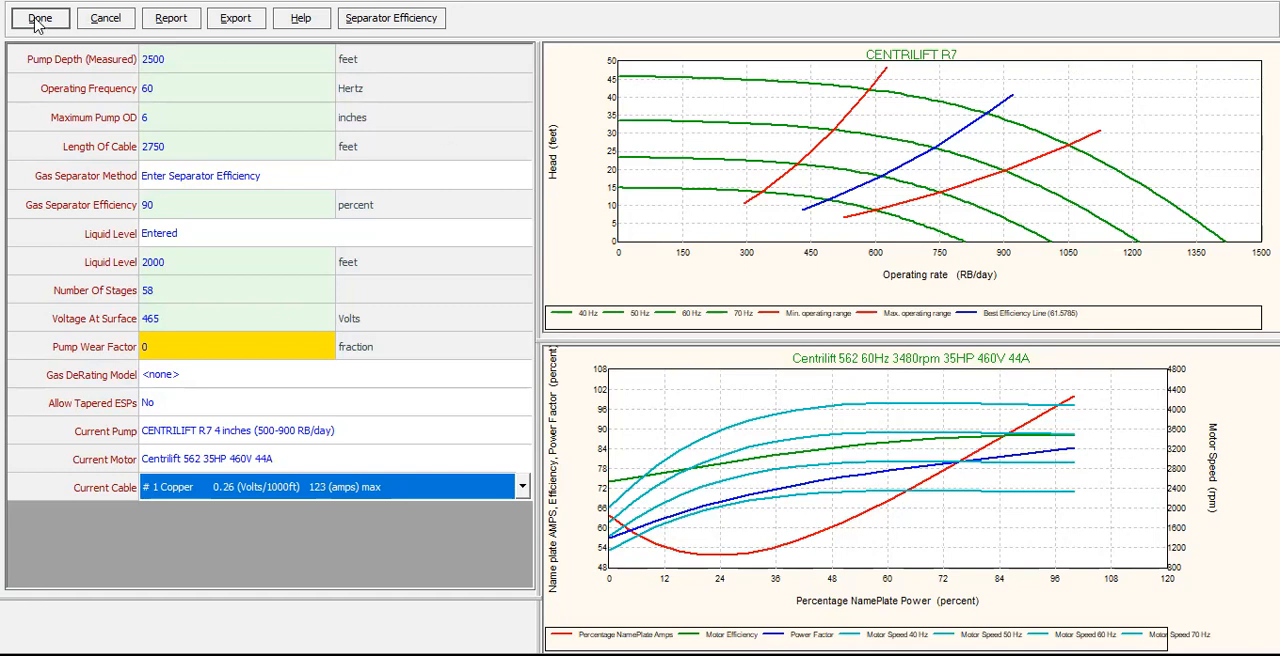
- Confirm the ESP pump data and return to the main well summary
{"action": "left_click", "coordinate": [40, 18]}
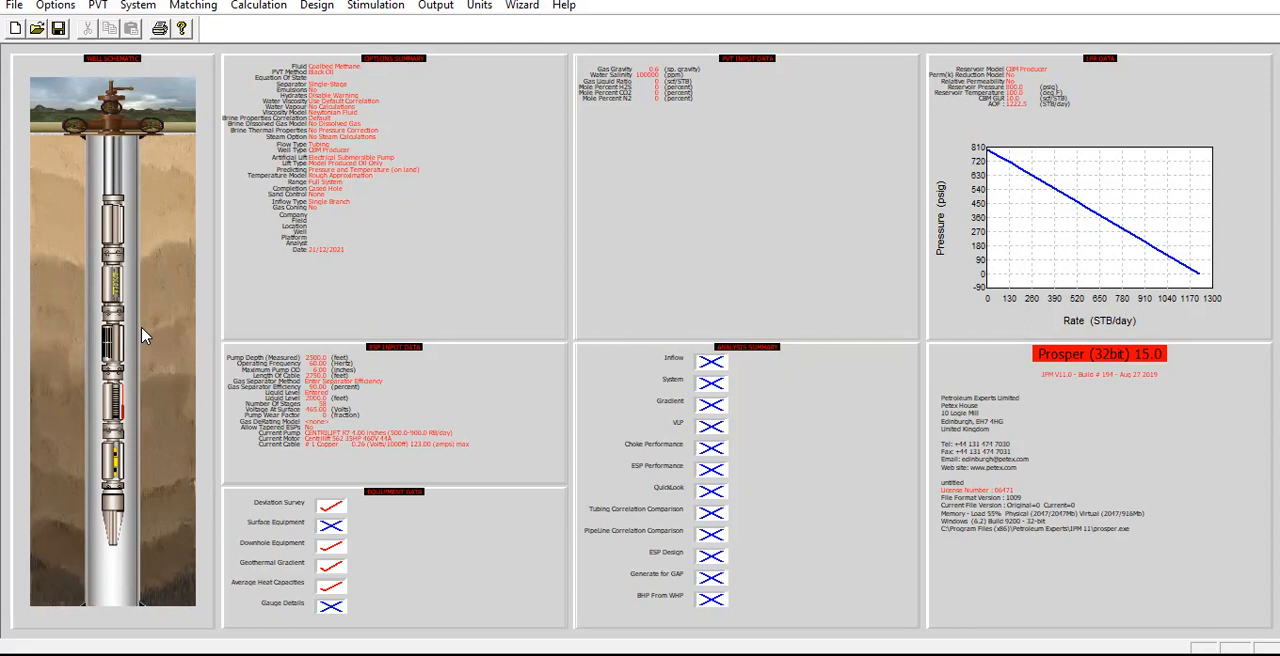
{"action": "mouse_move", "coordinate": [88, 372]}
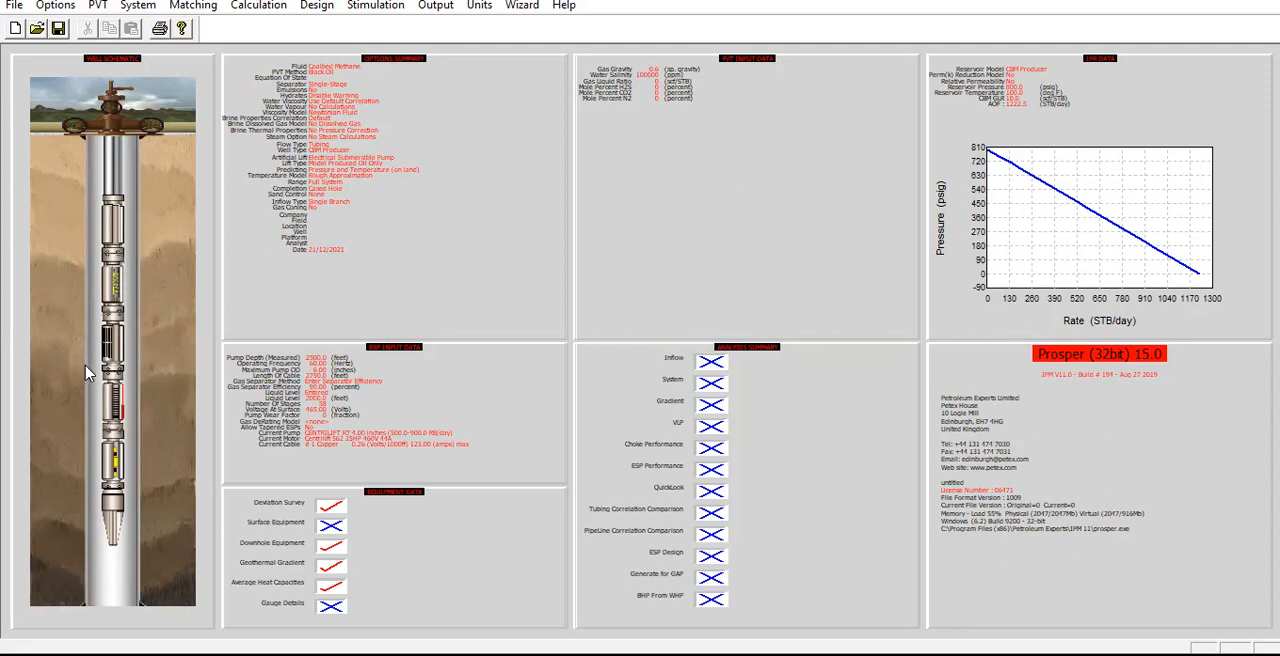
{"action": "mouse_move", "coordinate": [436, 248]}
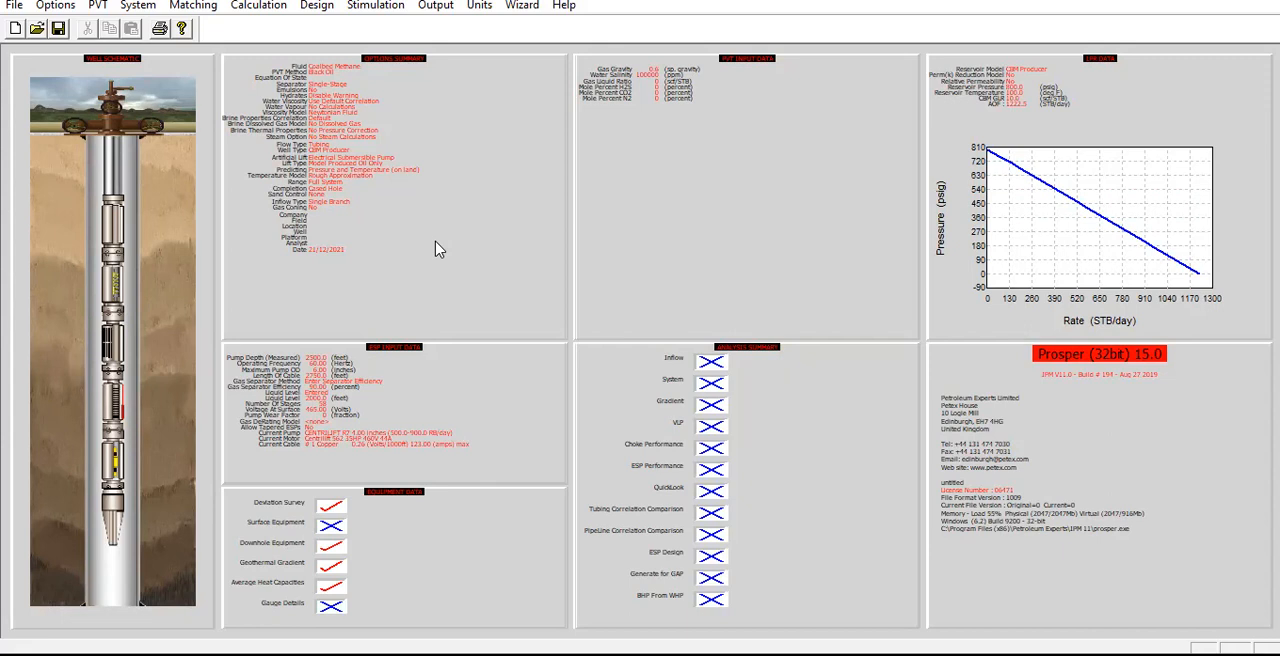
{"action": "mouse_move", "coordinate": [202, 52]}
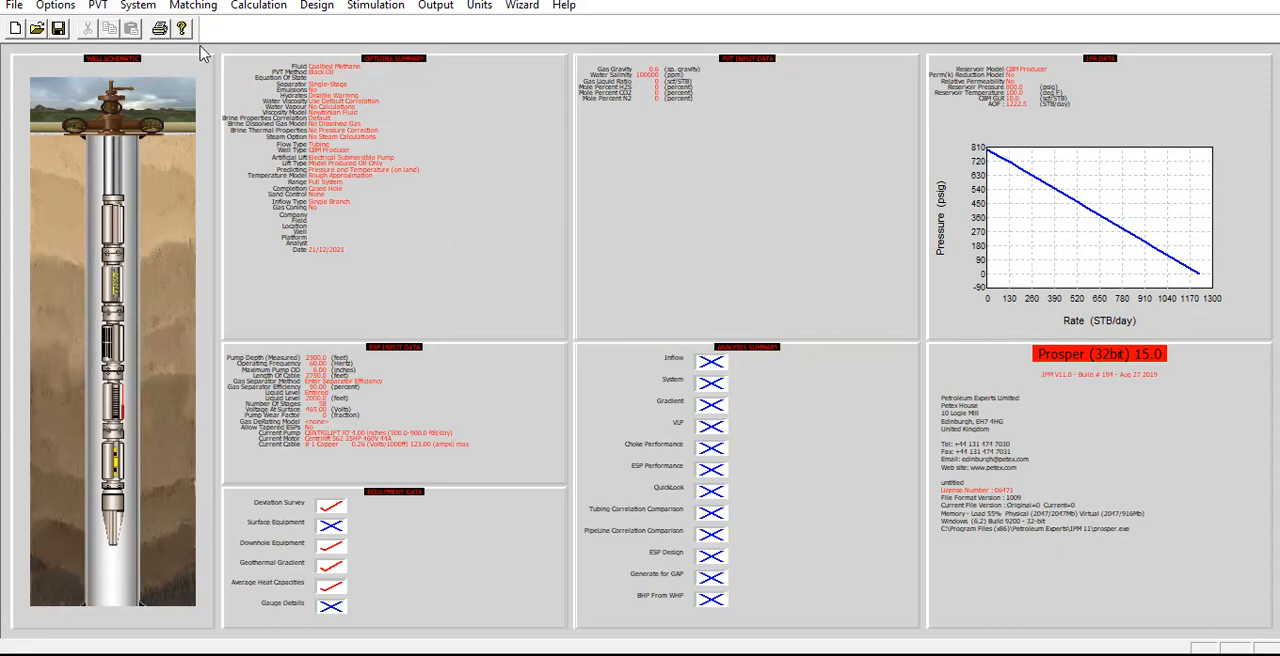
- Start the VLP (Tubing Curves) calculation from the Calculation menu
{"action": "left_click", "coordinate": [258, 6]}
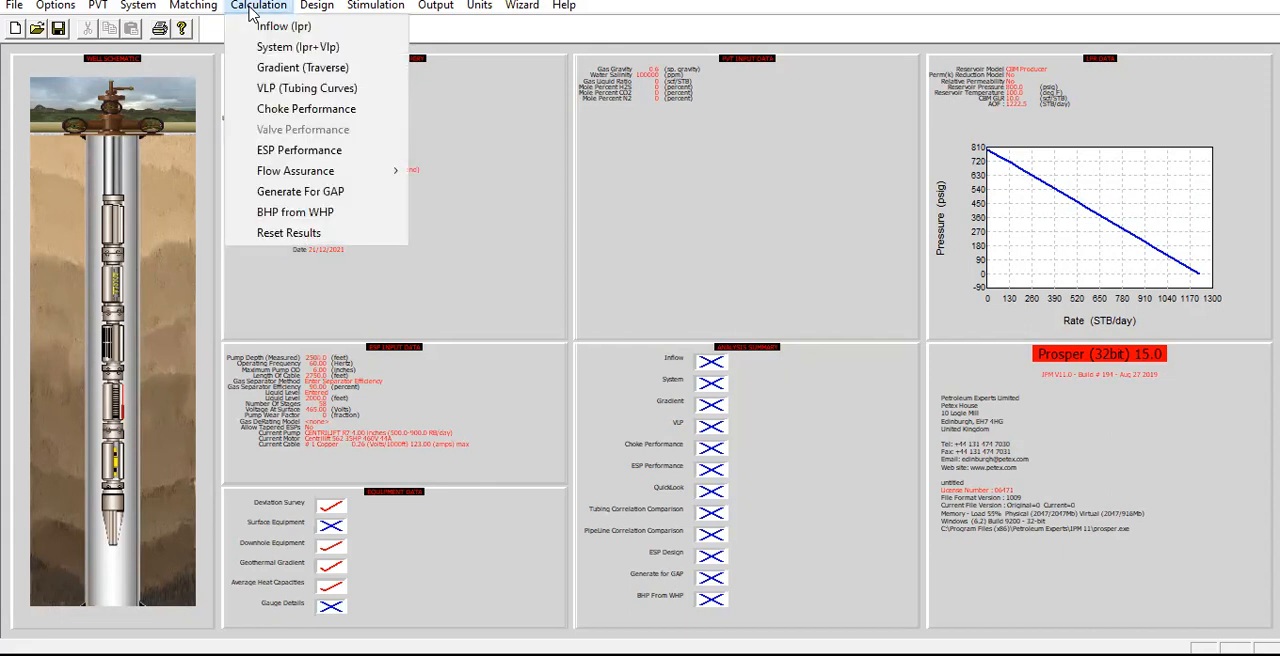
{"action": "mouse_move", "coordinate": [306, 88]}
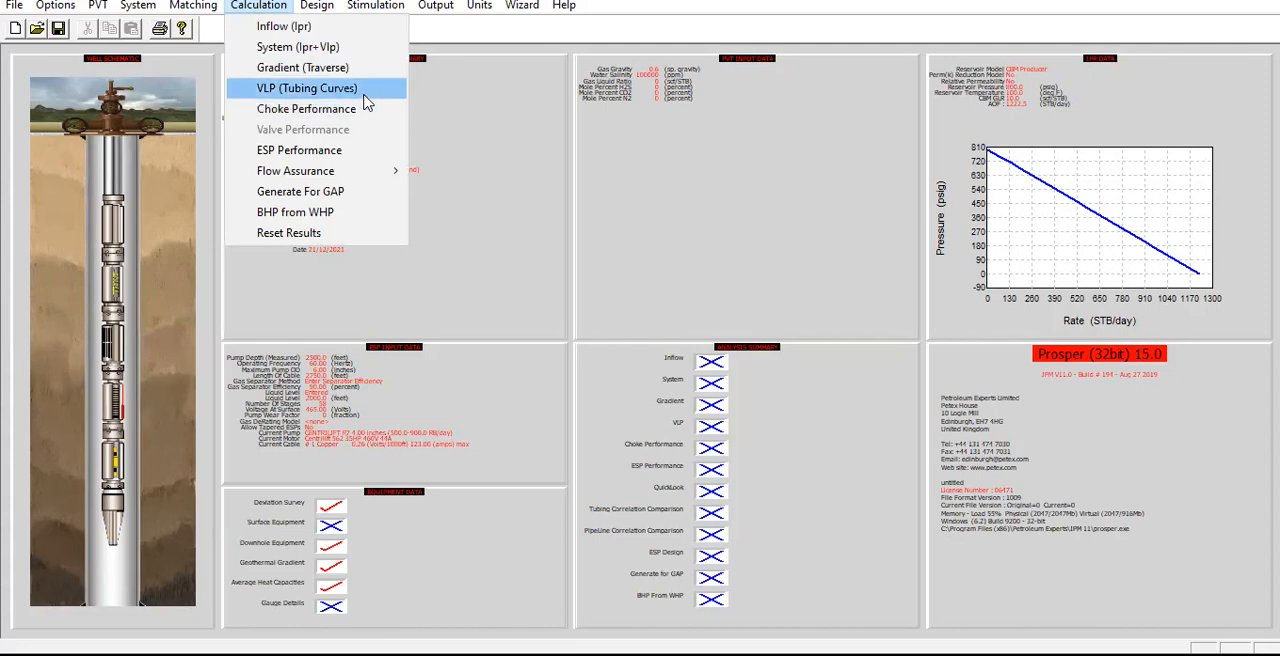
{"action": "left_click", "coordinate": [306, 88]}
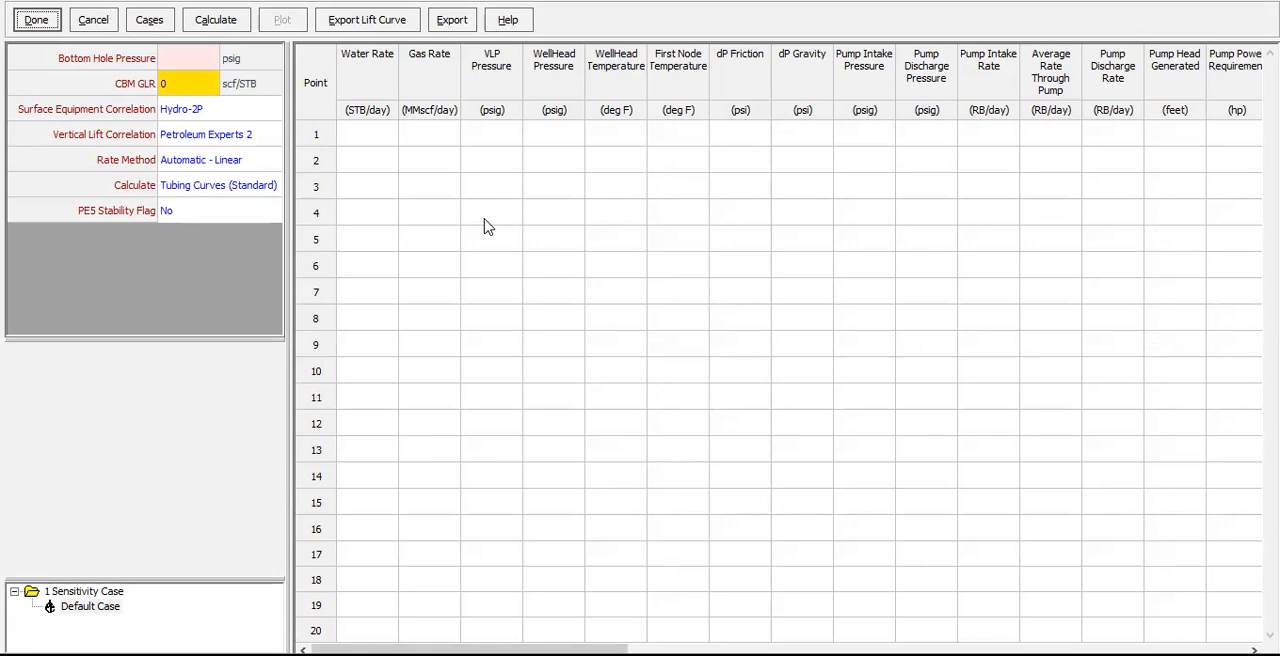
{"action": "mouse_move", "coordinate": [334, 188]}
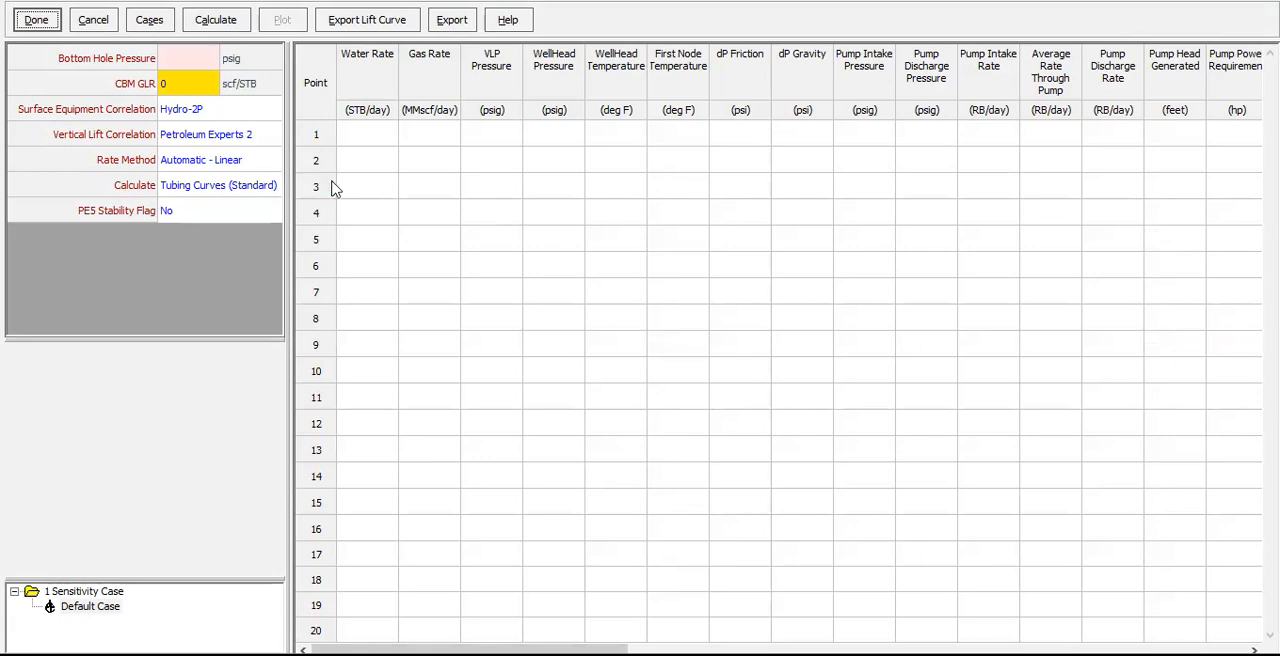
- Enter a bottom hole pressure of 400 psig and a CBM GLR of 10 scf/STB
{"action": "left_click", "coordinate": [190, 58]}
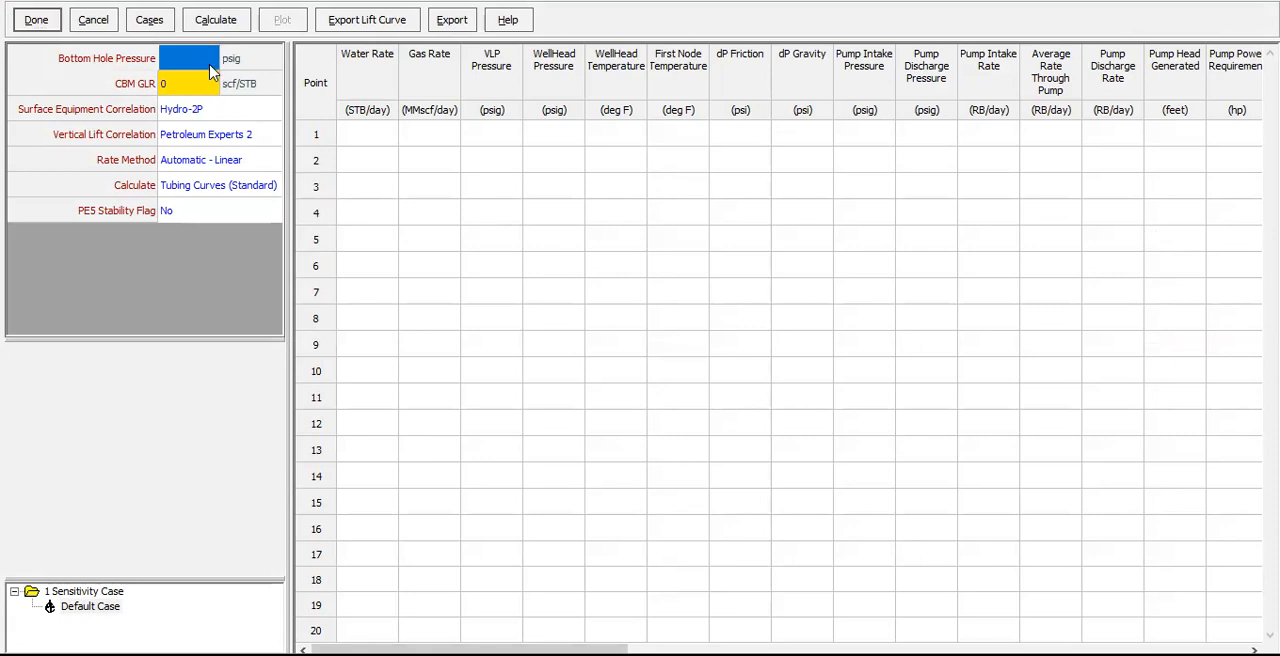
{"action": "type", "text": "400"}
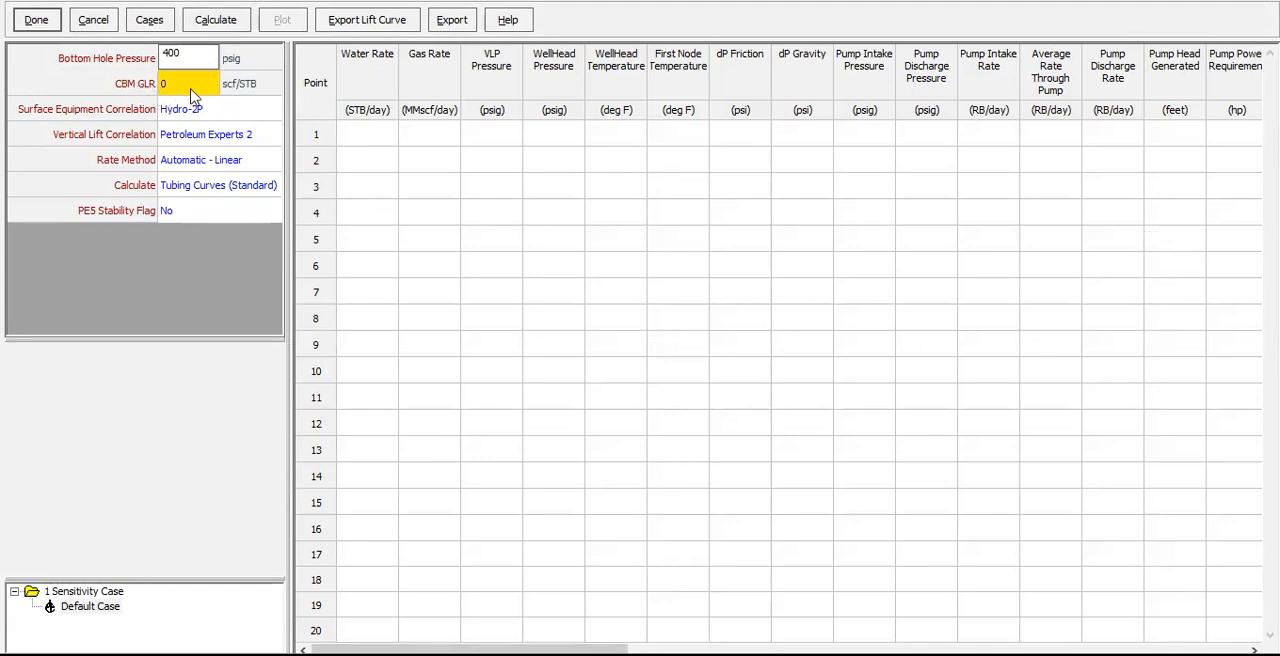
{"action": "type", "text": "5"}
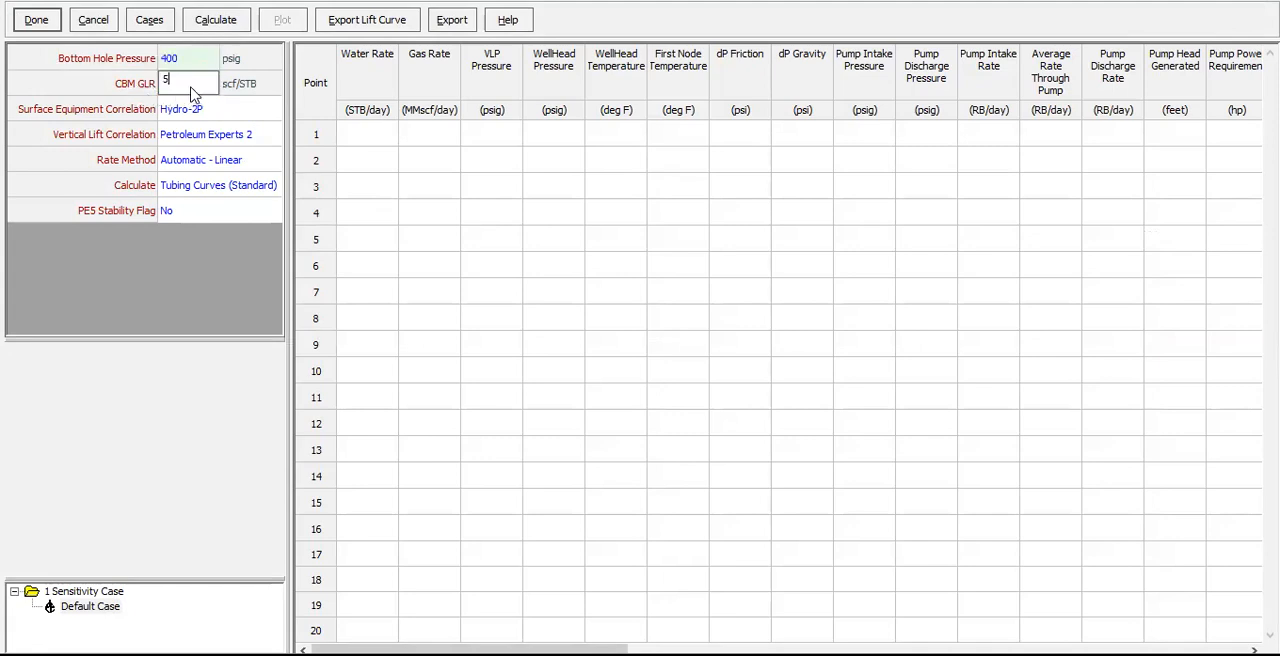
{"action": "type", "text": "1"}
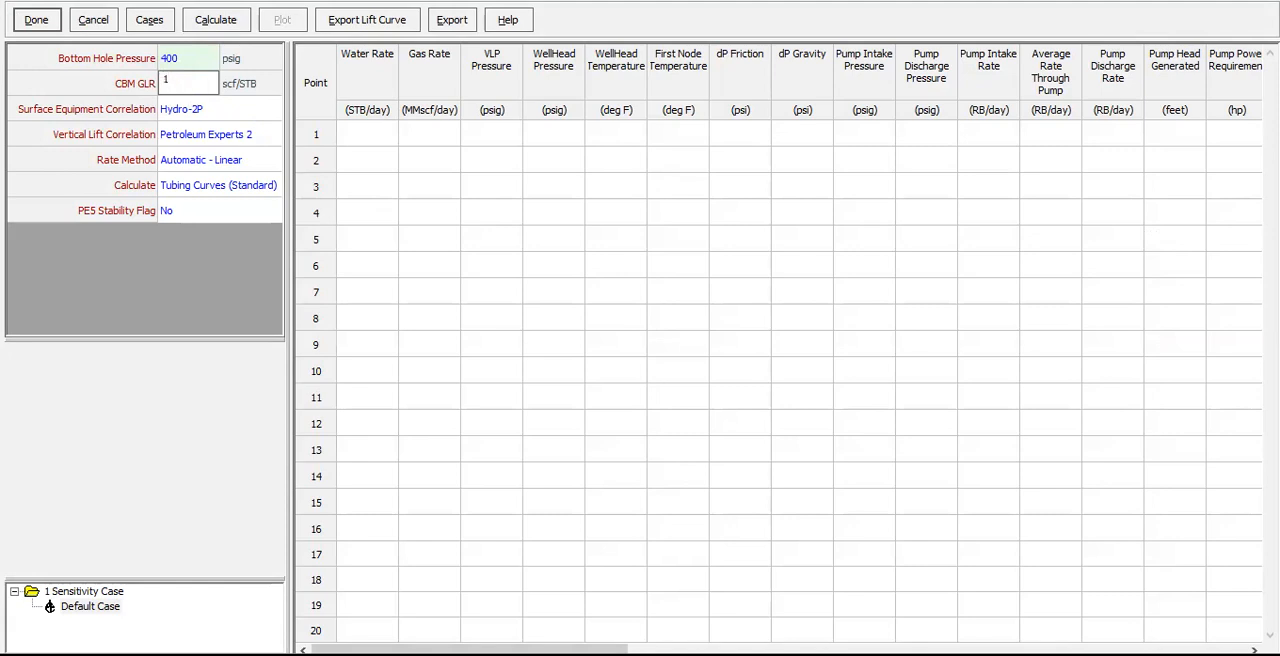
{"action": "type", "text": "0"}
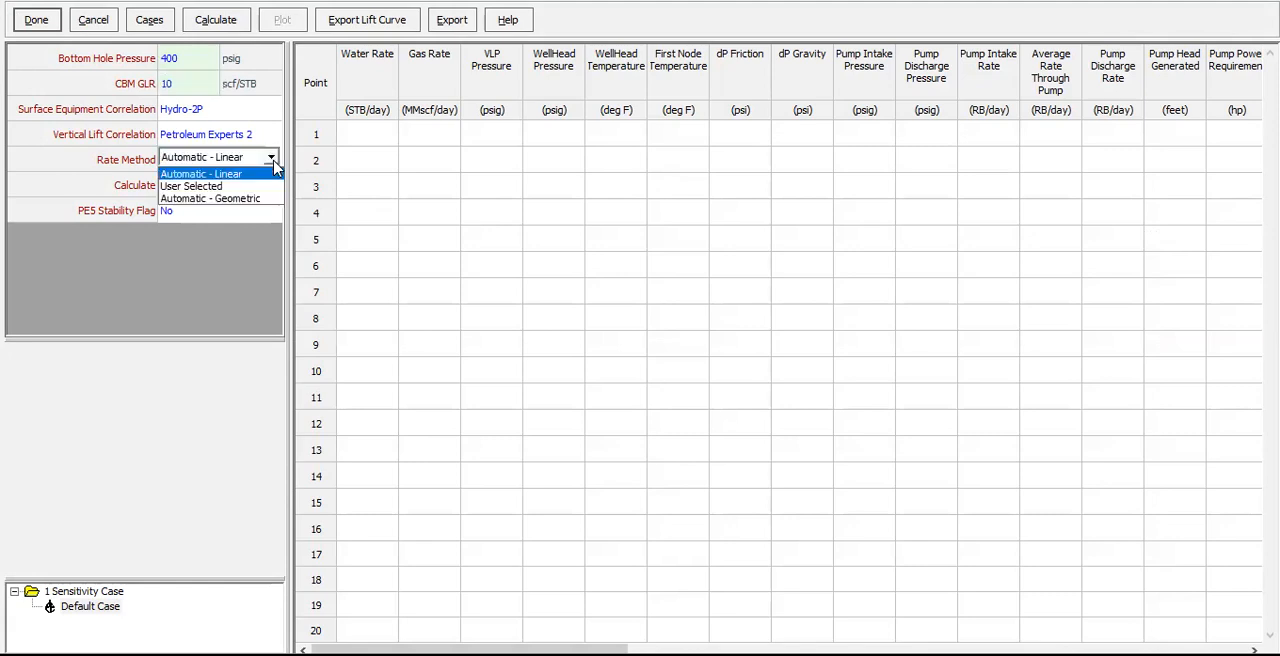
- Choose the Automatic - Geometric rate method and calculate Lift Curves For Simulators
{"action": "left_click", "coordinate": [190, 186]}
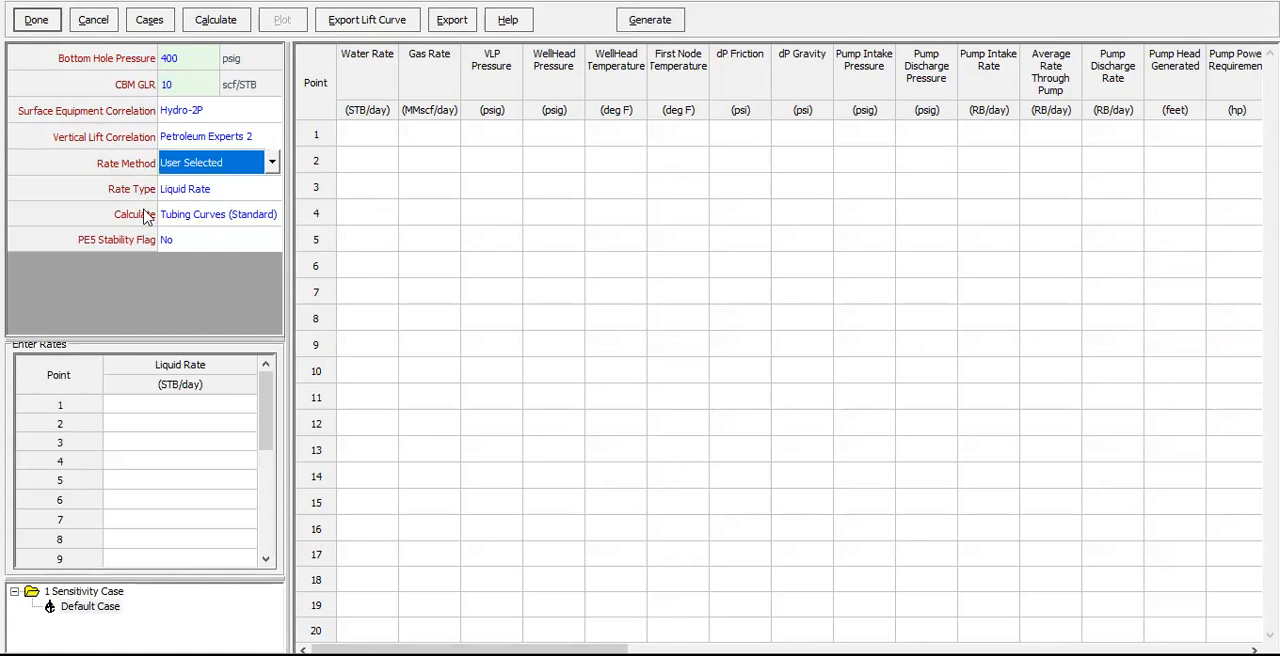
{"action": "left_click", "coordinate": [272, 162]}
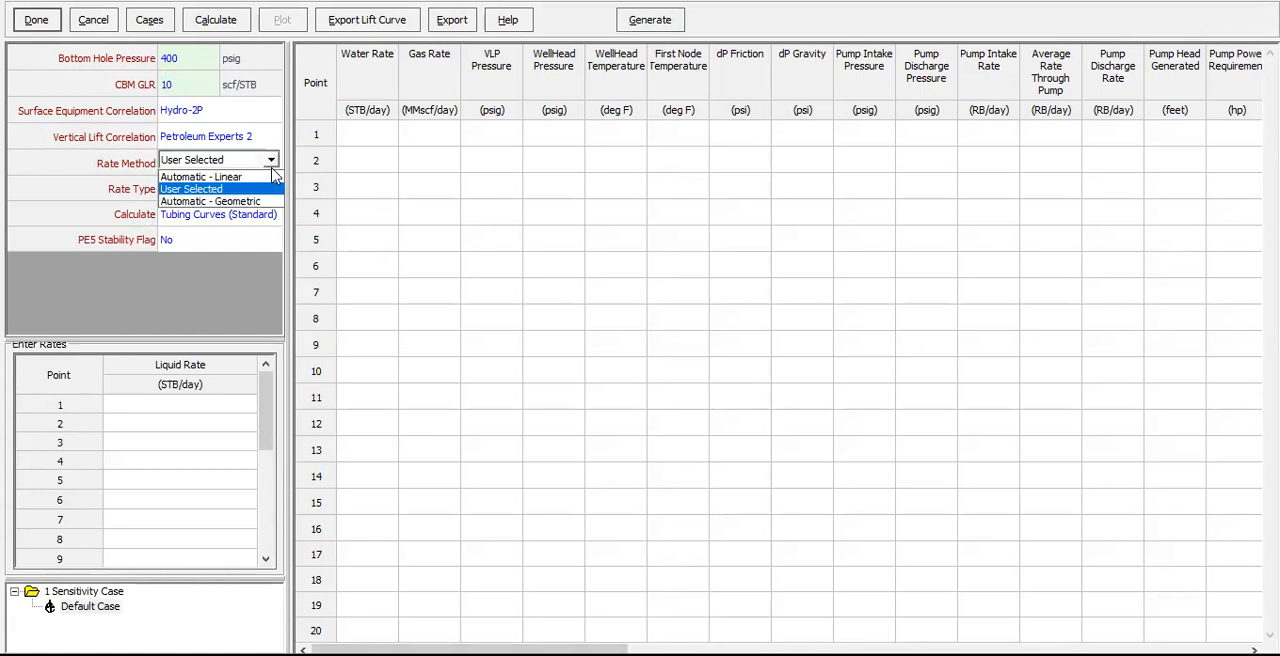
{"action": "left_click", "coordinate": [208, 200]}
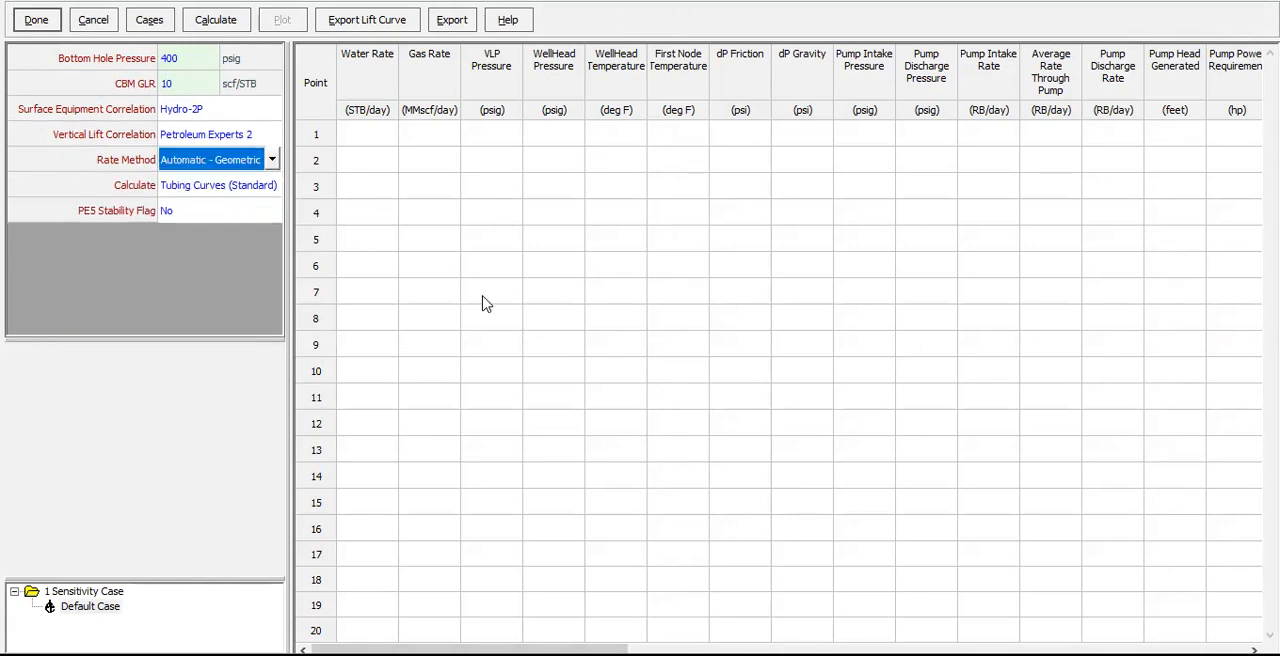
{"action": "mouse_move", "coordinate": [144, 196]}
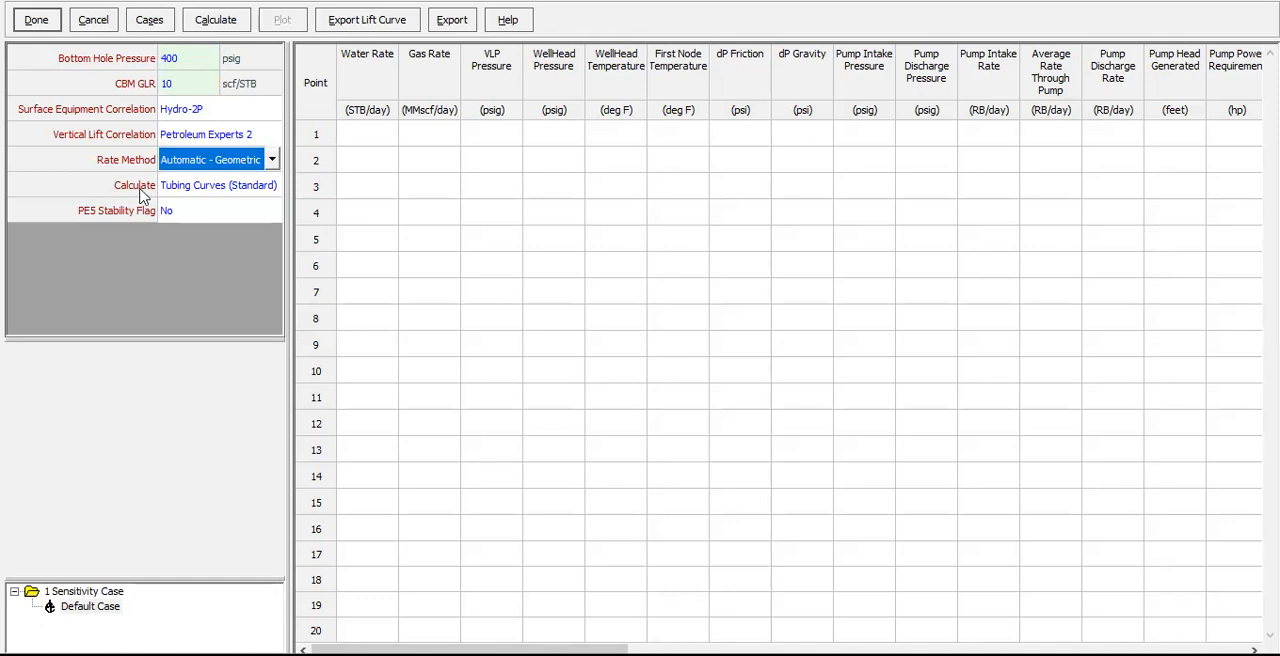
{"action": "mouse_move", "coordinate": [248, 202]}
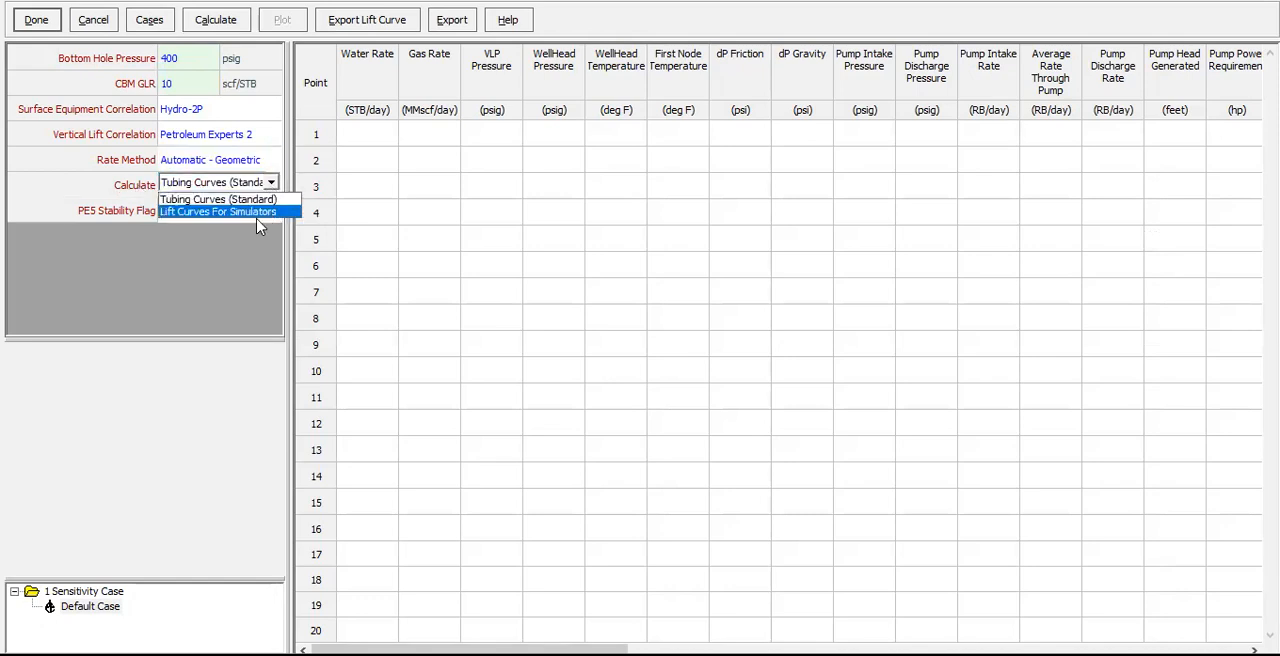
{"action": "left_click", "coordinate": [216, 212]}
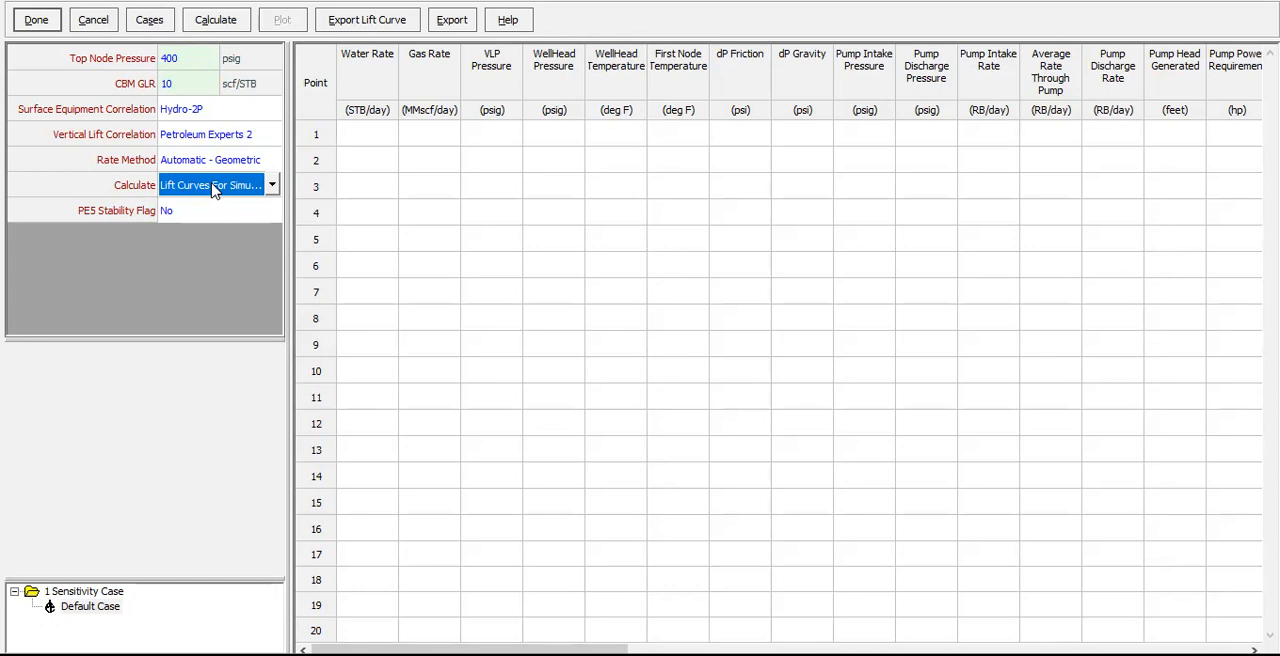
{"action": "mouse_move", "coordinate": [200, 208]}
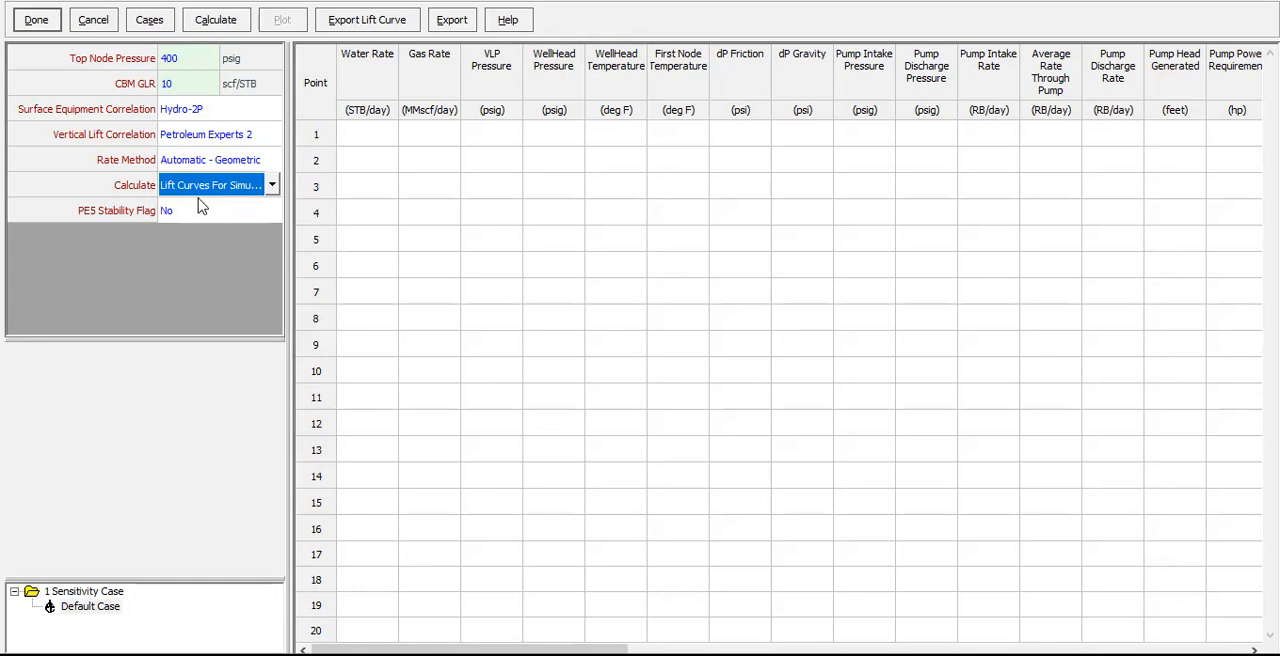
{"action": "mouse_move", "coordinate": [292, 196]}
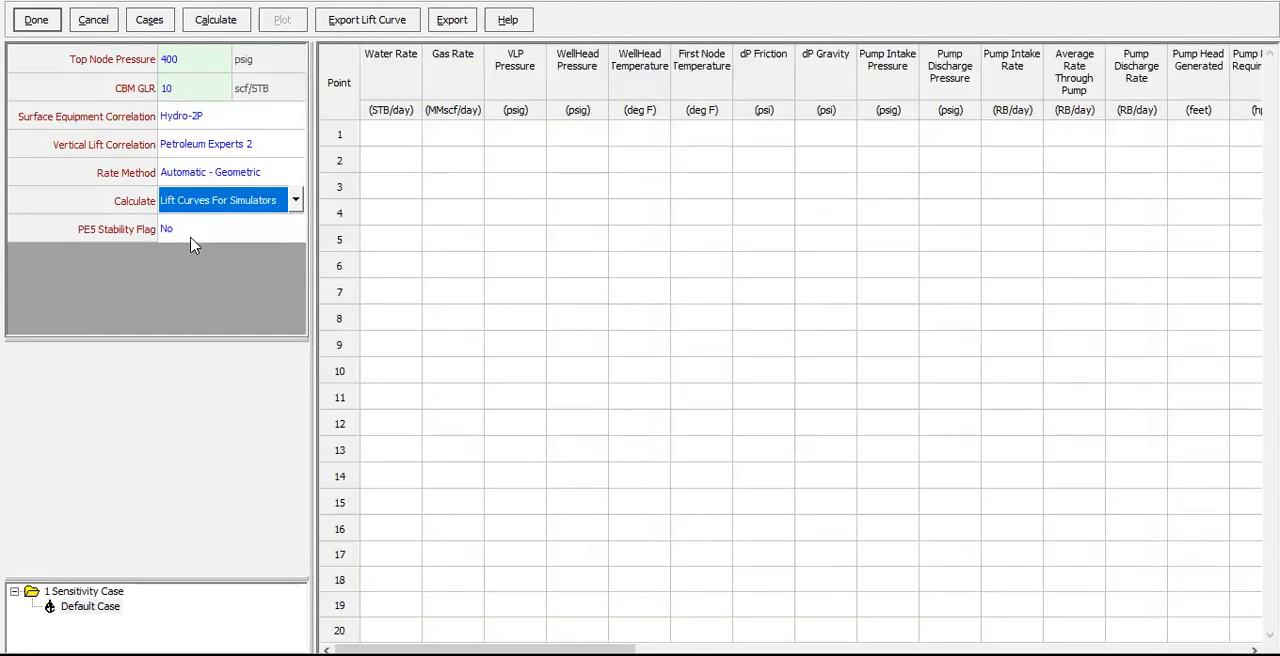
{"action": "mouse_move", "coordinate": [130, 58]}
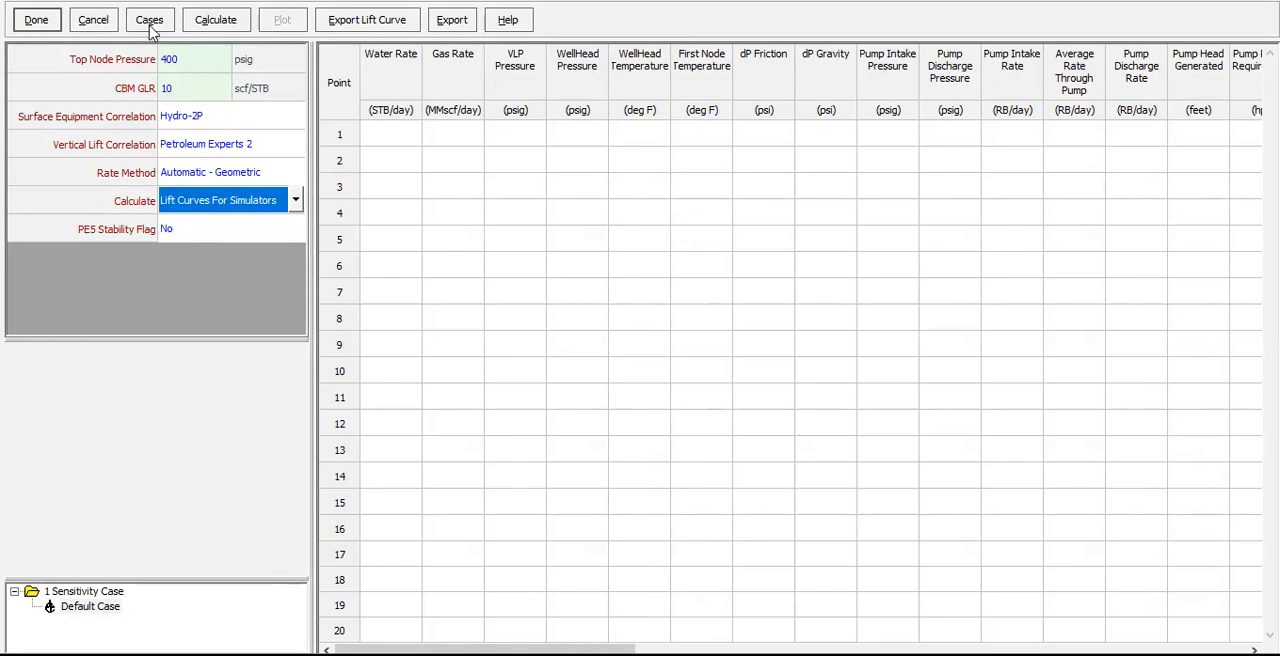
- In Sensitivity Cases, make Operating Frequency variable 1 with a single value of 60 Hz
{"action": "left_click", "coordinate": [148, 20]}
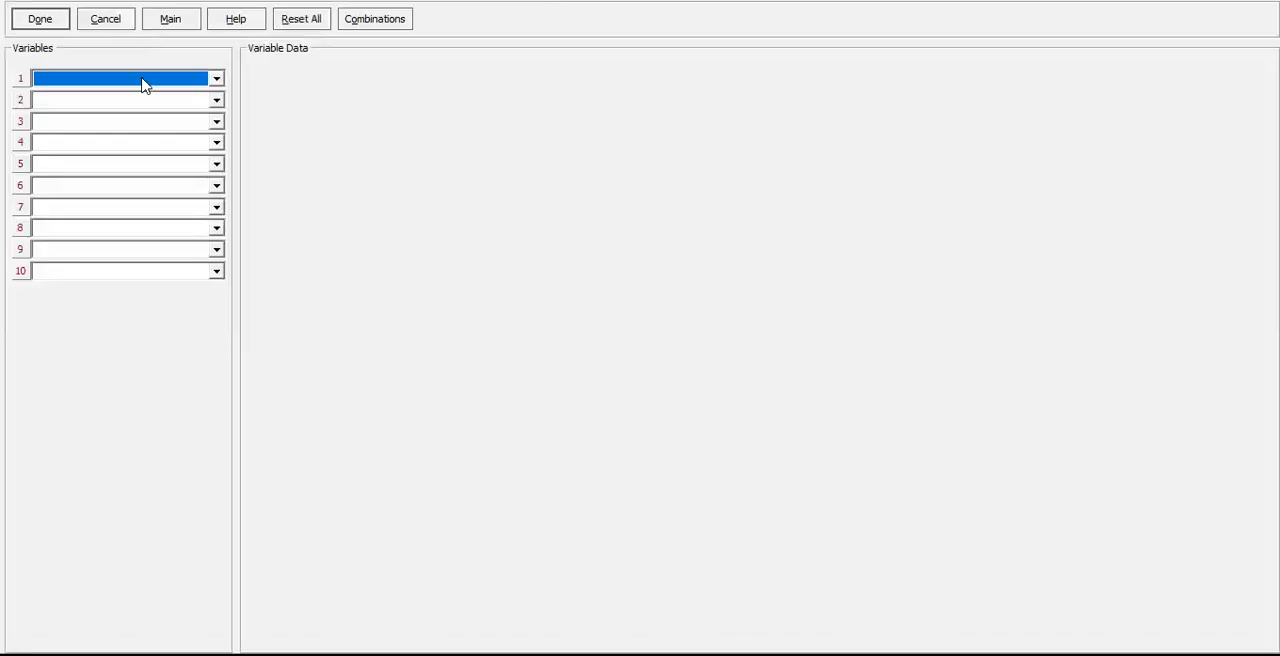
{"action": "left_click", "coordinate": [216, 78]}
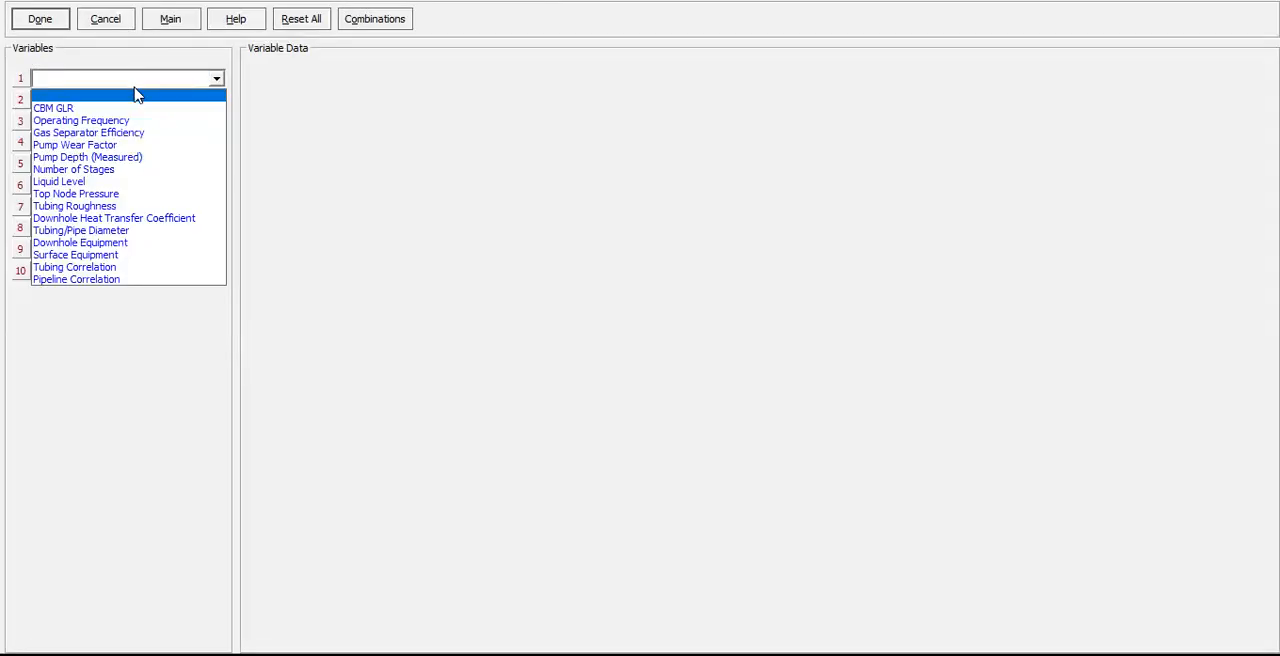
{"action": "left_click", "coordinate": [80, 120]}
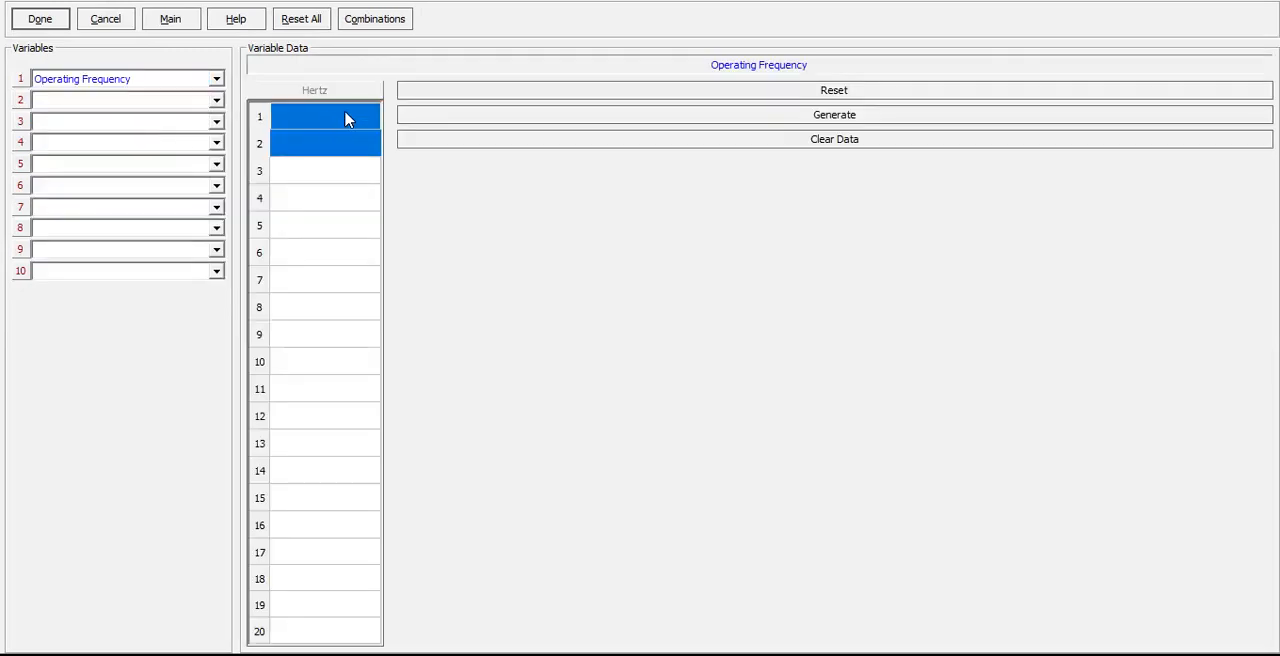
{"action": "type", "text": "60"}
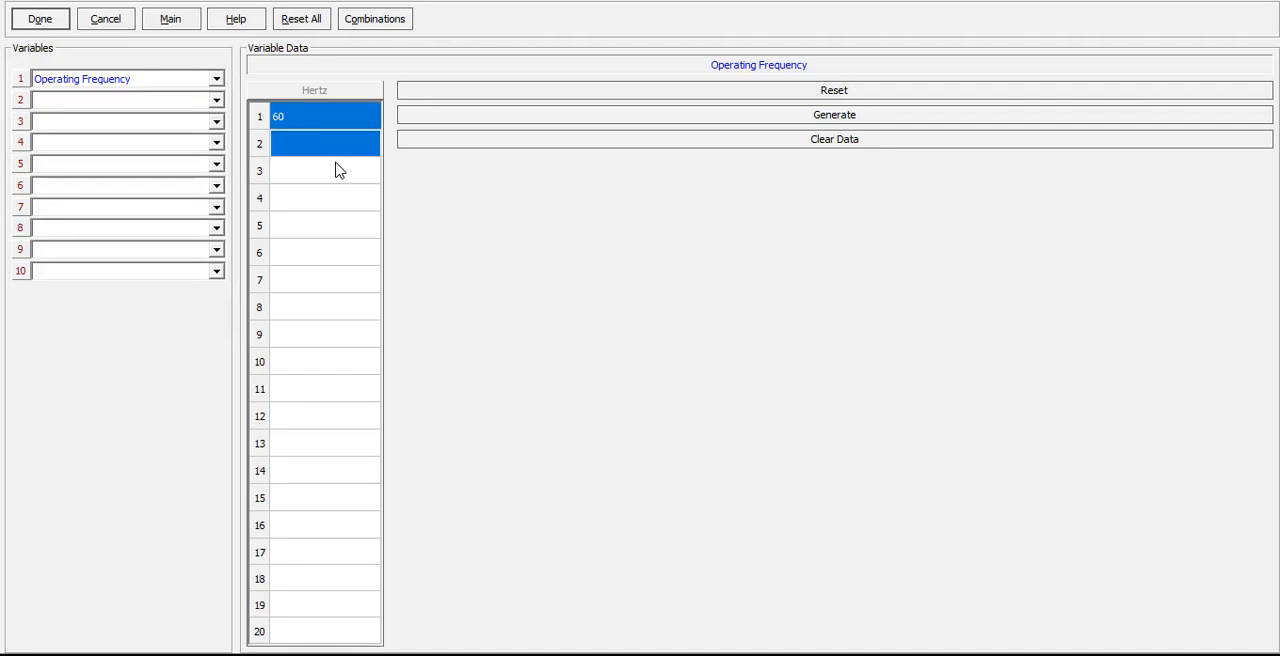
{"action": "left_click", "coordinate": [216, 100]}
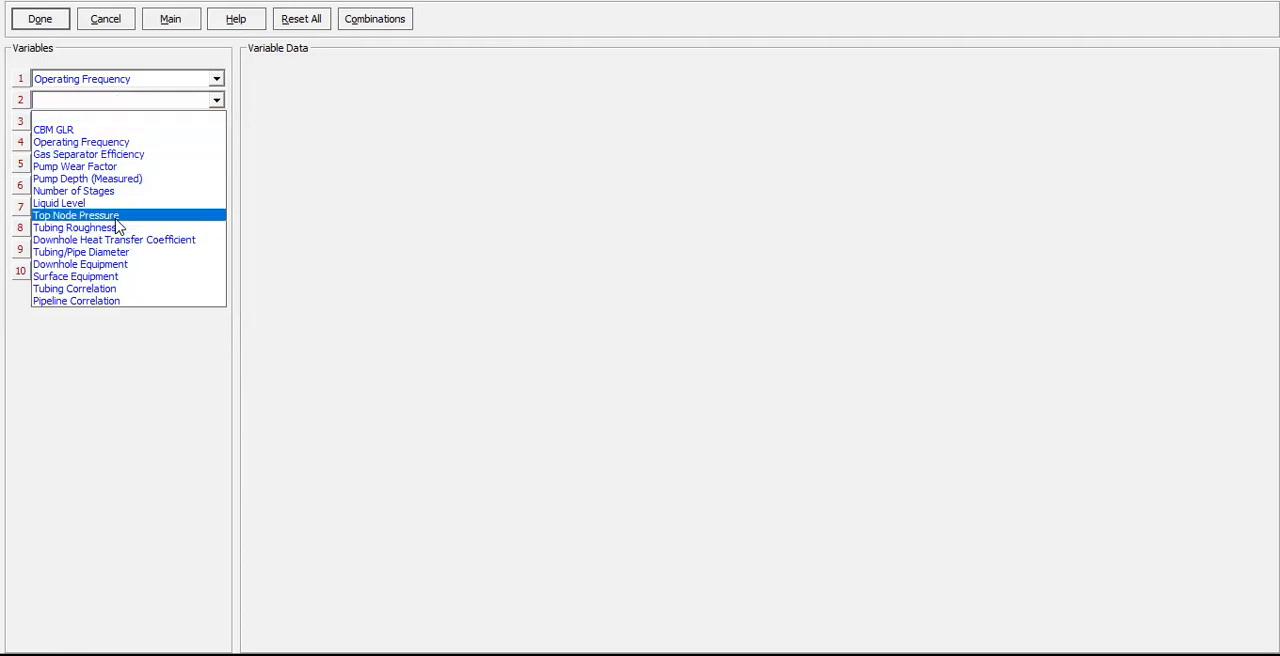
- Make Top Node Pressure variable 2 with a value of 500 psig
{"action": "left_click", "coordinate": [76, 216]}
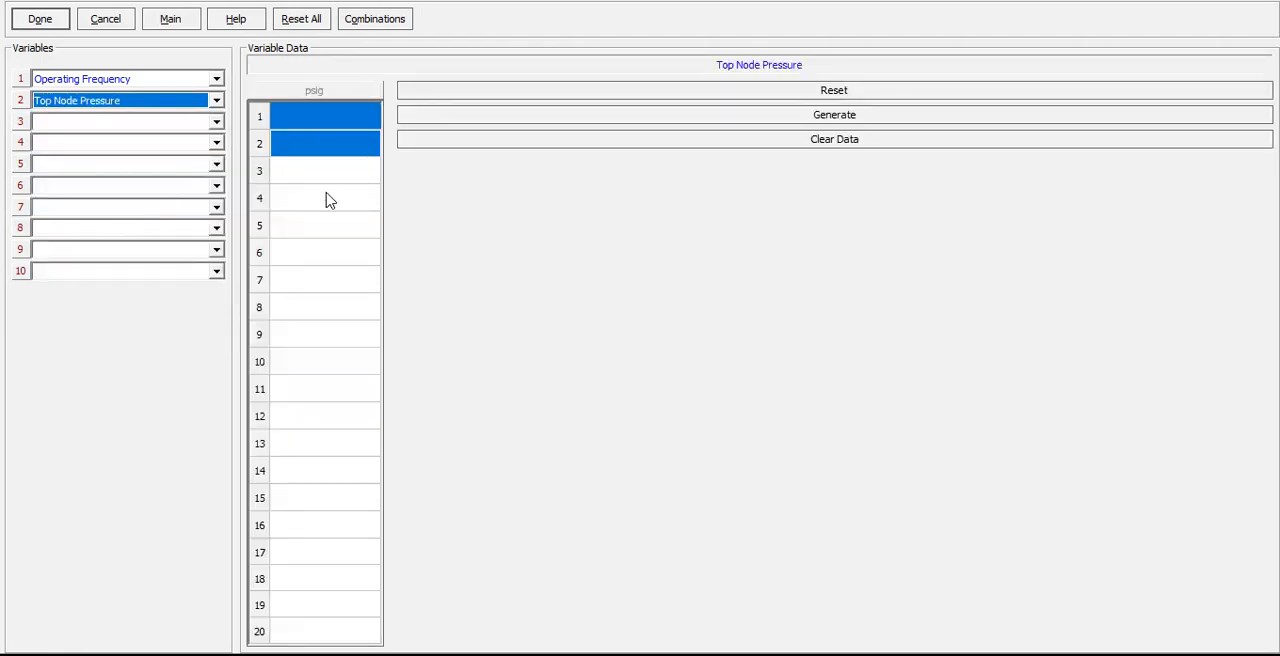
{"action": "left_click", "coordinate": [324, 252]}
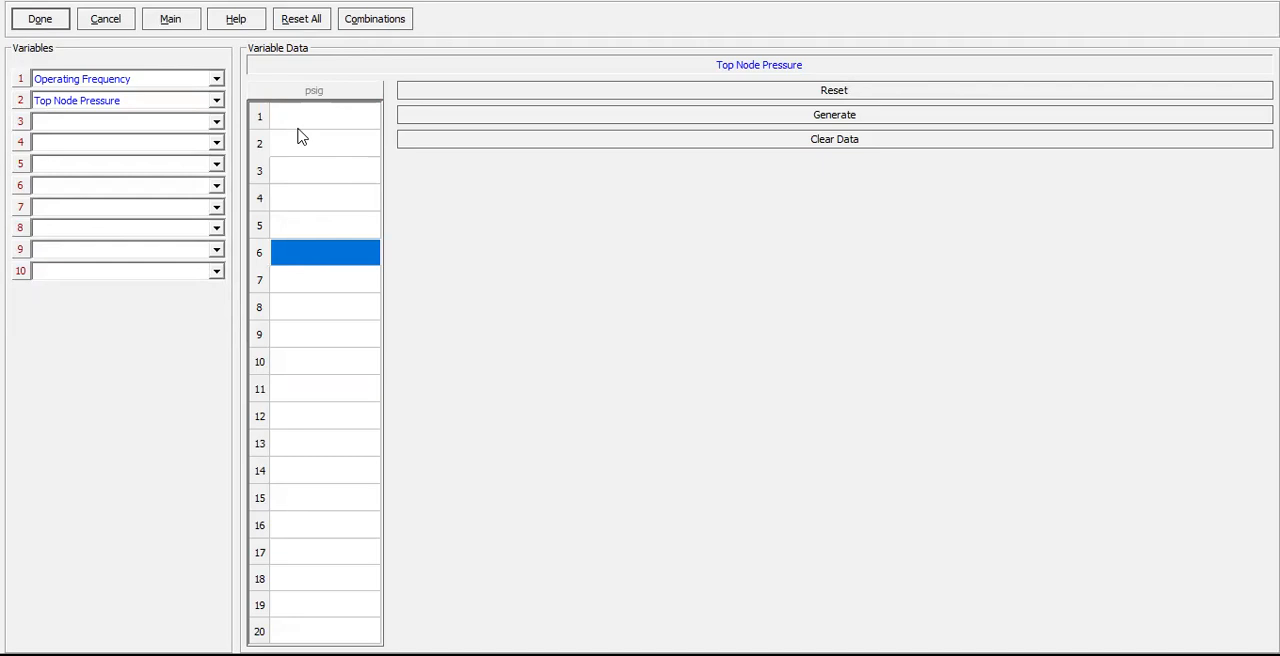
{"action": "left_click", "coordinate": [320, 116]}
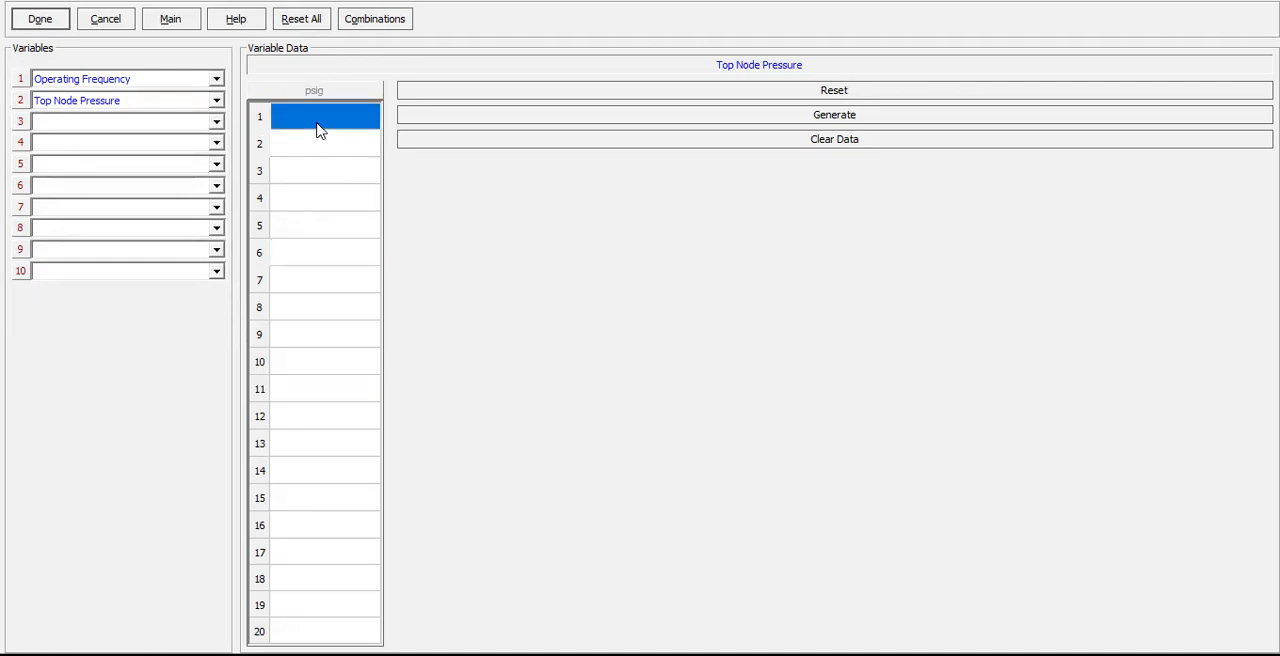
{"action": "type", "text": "5"}
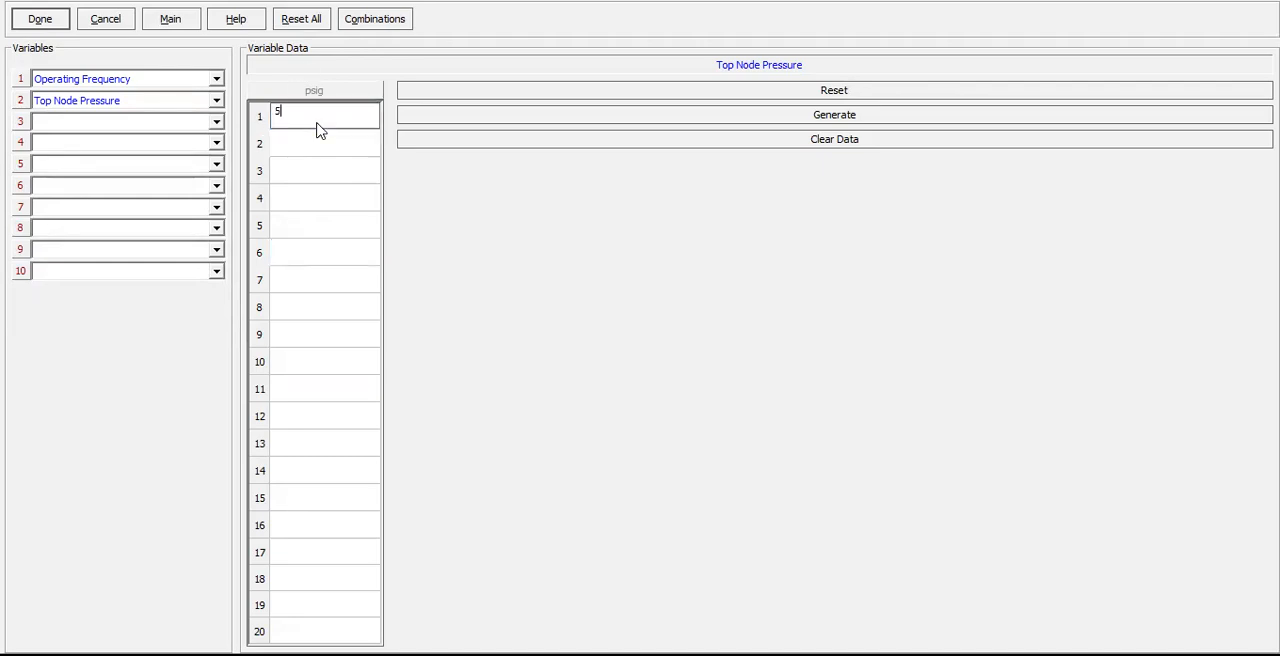
{"action": "type", "text": "00"}
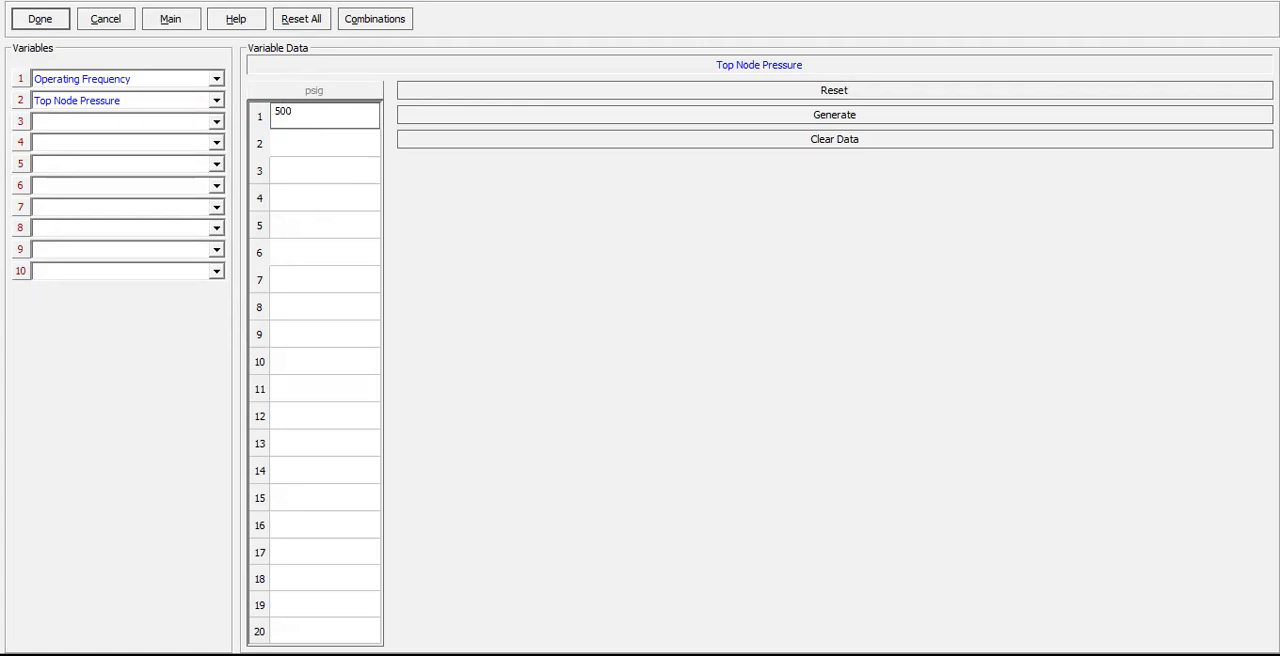
{"action": "left_click", "coordinate": [216, 120]}
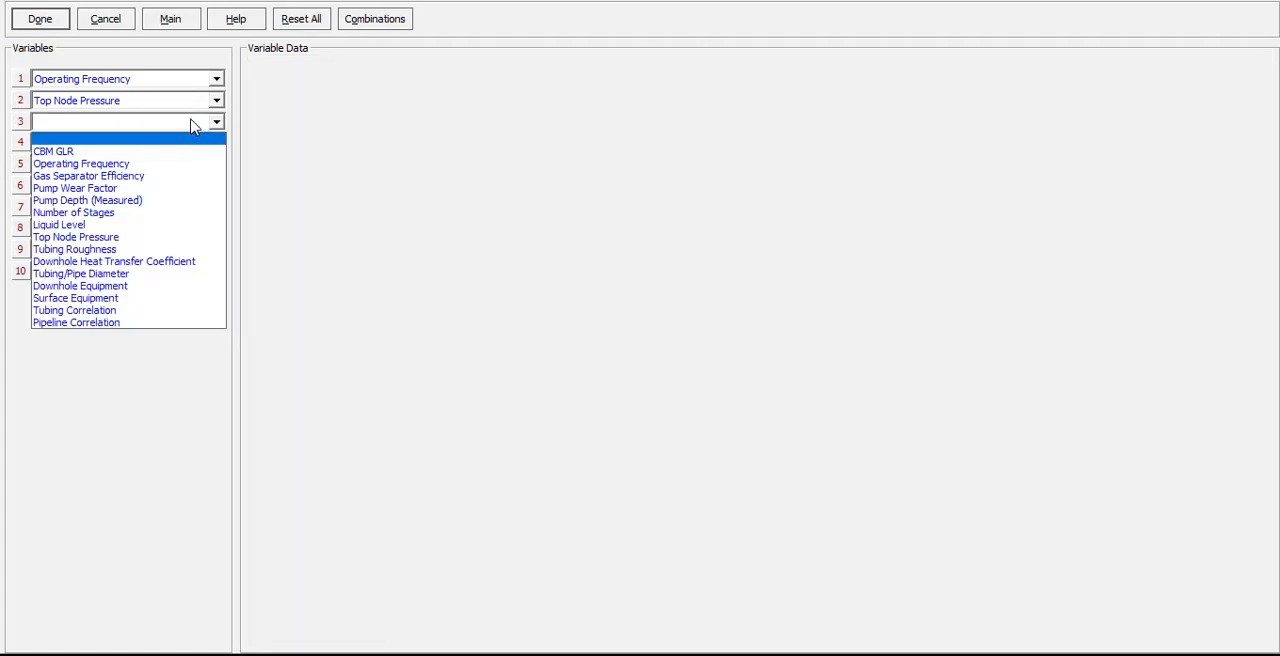
- Add CBM GLR as variable 3 and Liquid Level at 2000 ft as variable 4, then accept the cases
{"action": "left_click", "coordinate": [52, 152]}
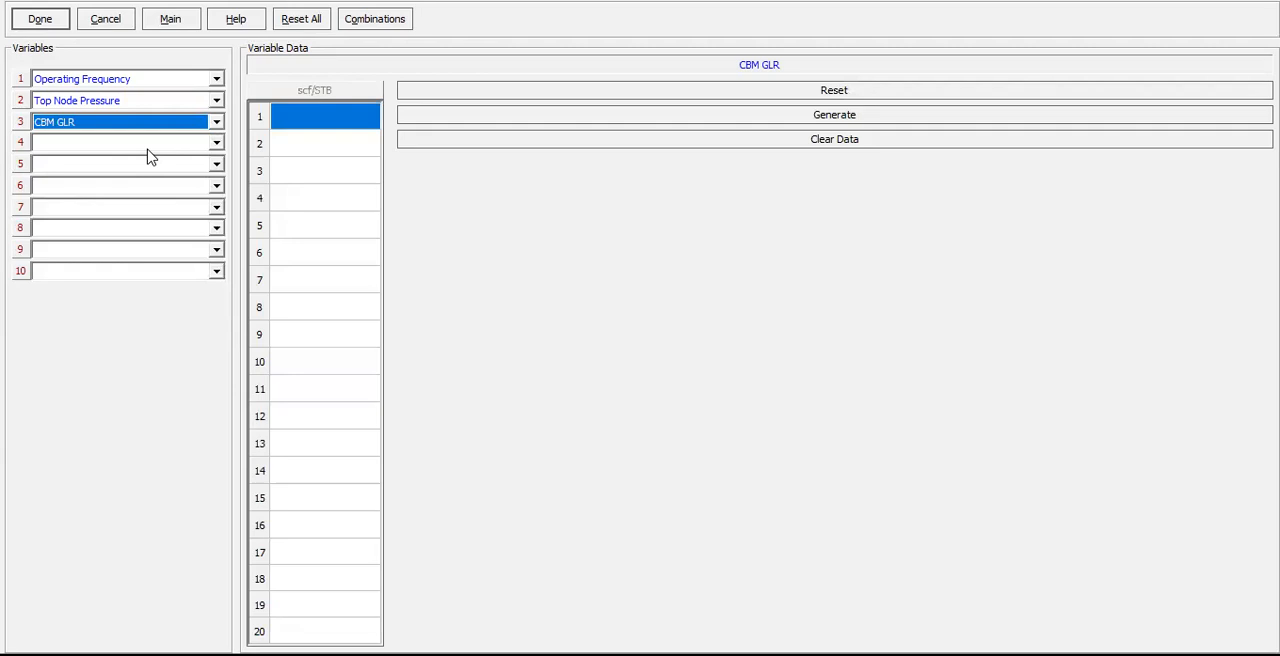
{"action": "left_click", "coordinate": [322, 144]}
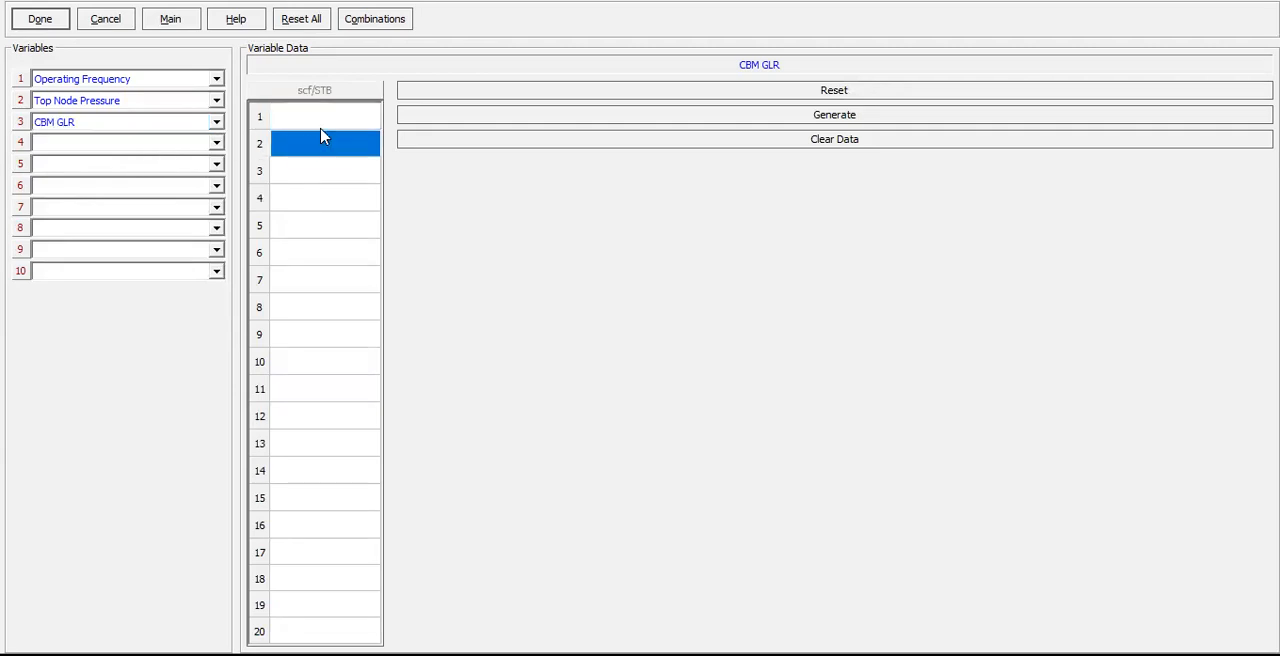
{"action": "left_click", "coordinate": [324, 116]}
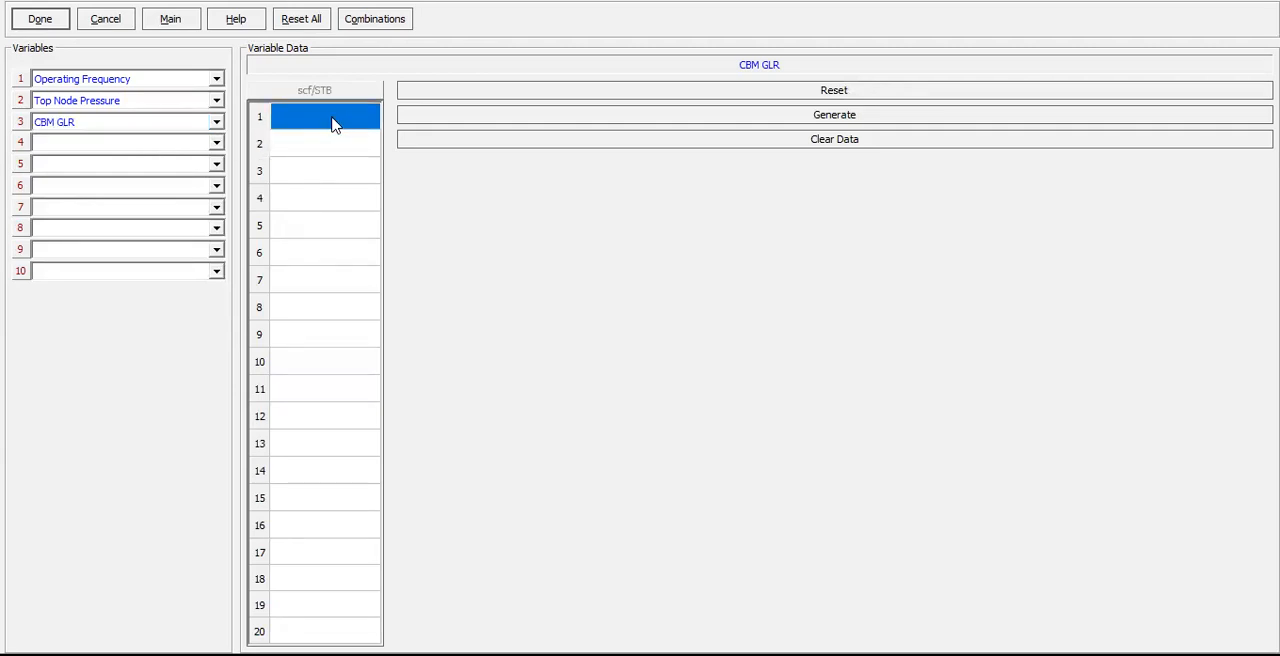
{"action": "left_click", "coordinate": [216, 142]}
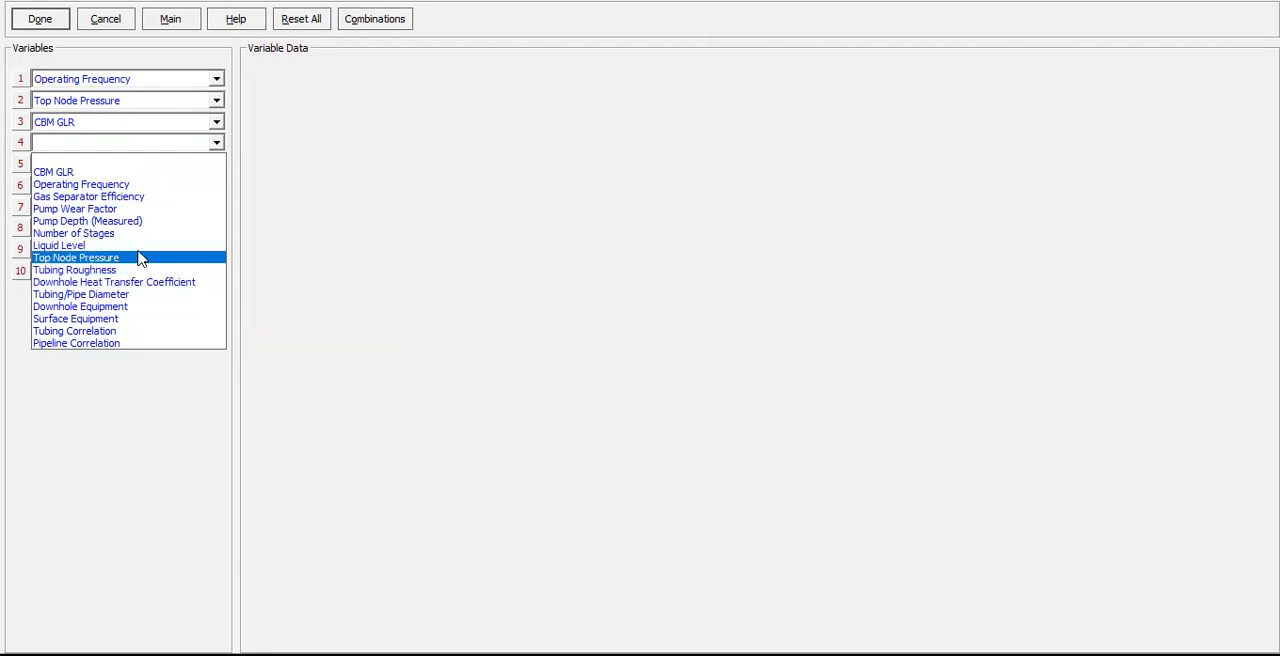
{"action": "left_click", "coordinate": [58, 244]}
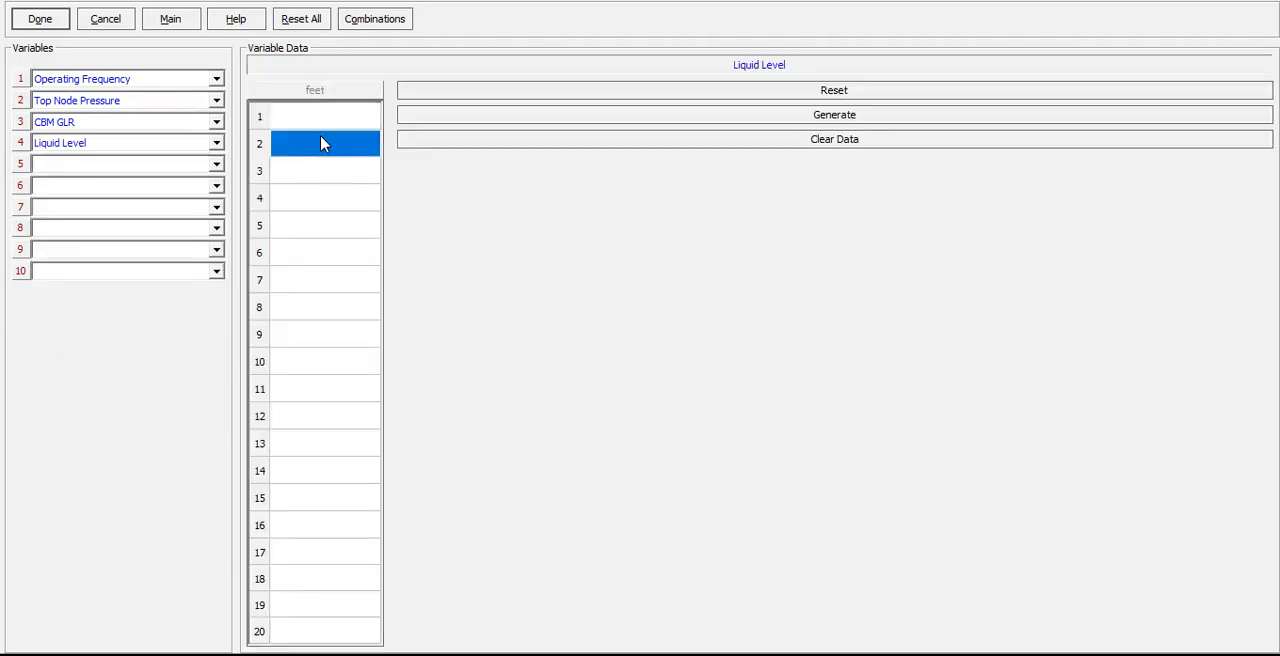
{"action": "type", "text": "2000"}
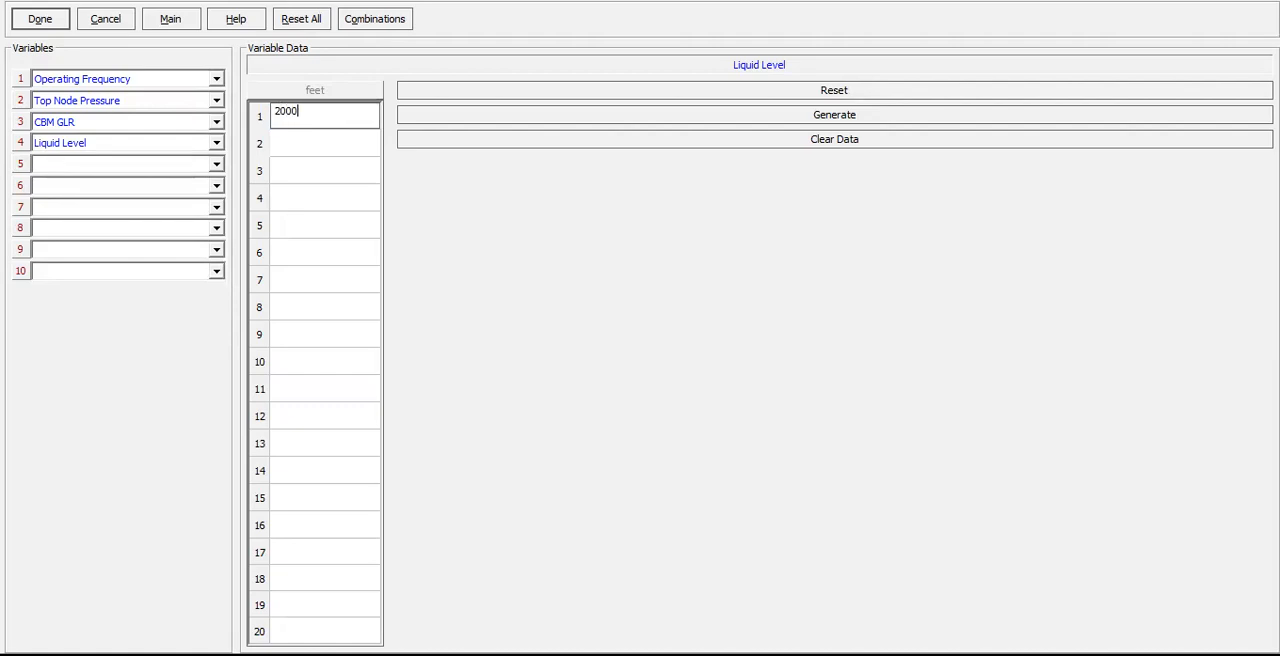
{"action": "left_click", "coordinate": [324, 116]}
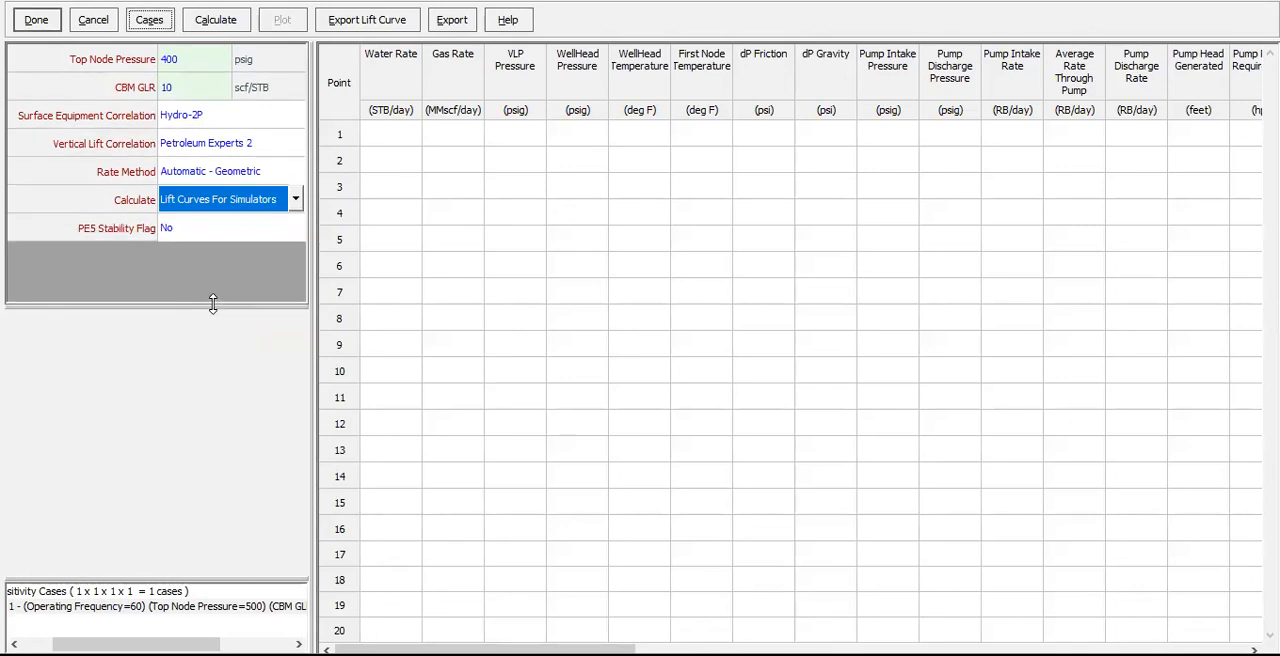
{"action": "mouse_move", "coordinate": [230, 40]}
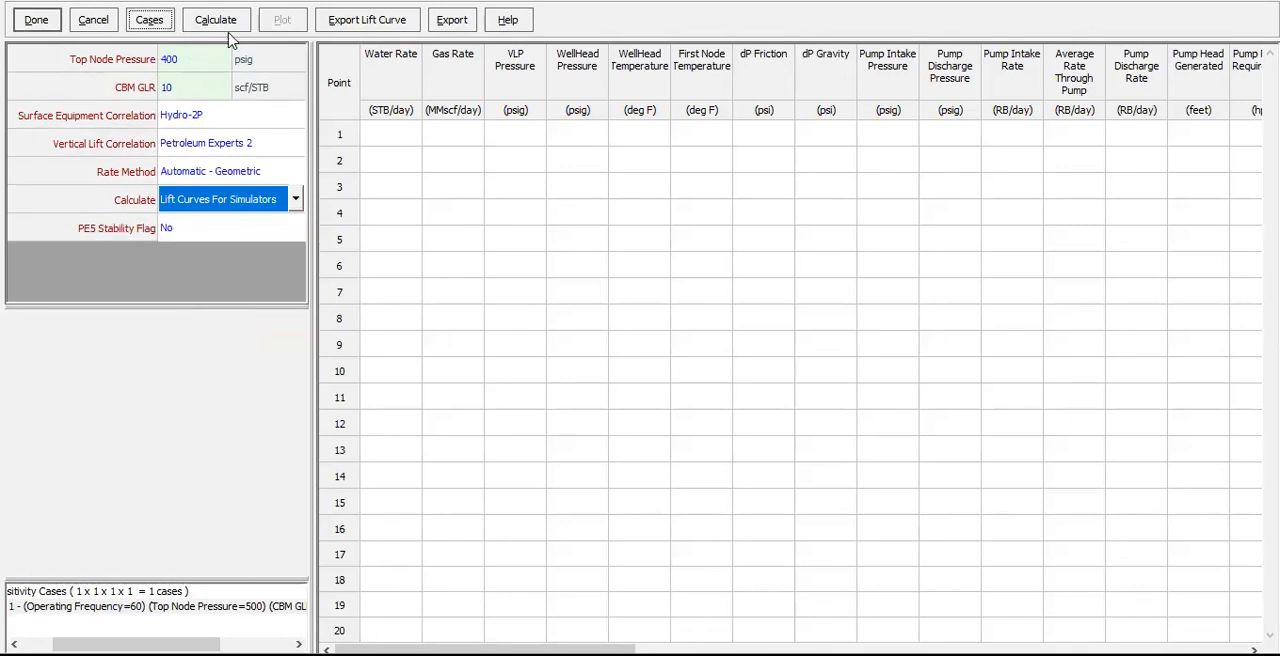
- Calculate the sensitivity case and acknowledge the finished message to fill the results table
{"action": "left_click", "coordinate": [216, 20]}
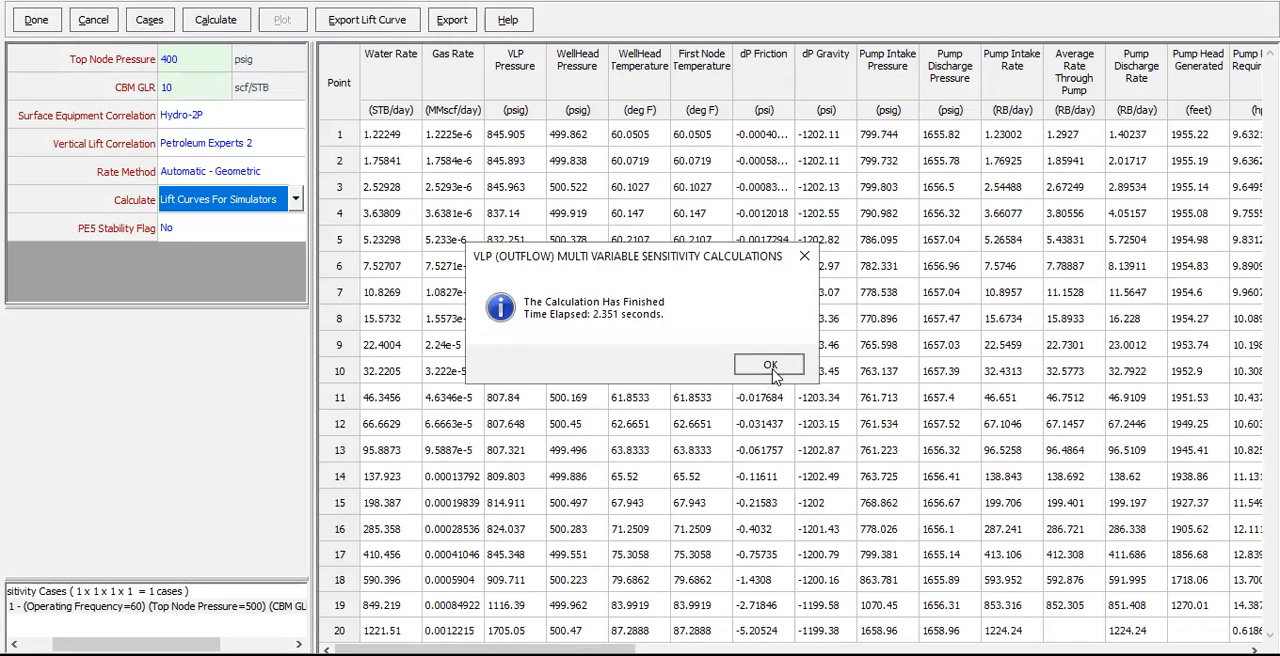
{"action": "left_click", "coordinate": [768, 364]}
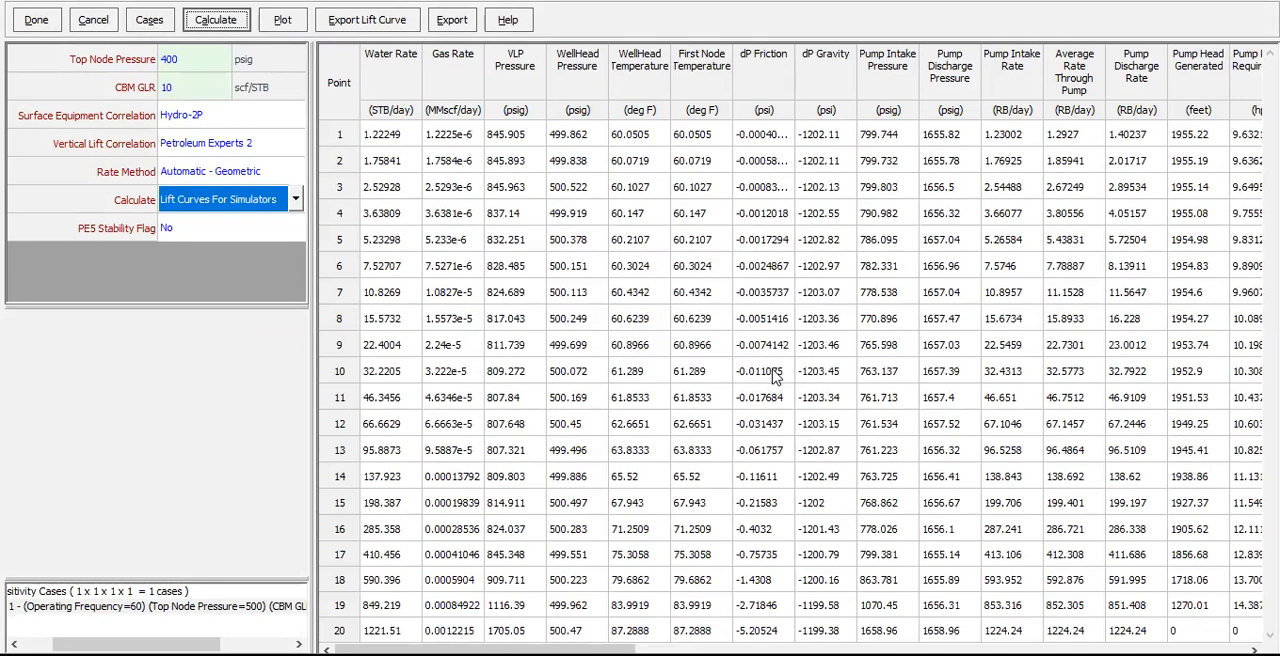
{"action": "mouse_move", "coordinate": [404, 76]}
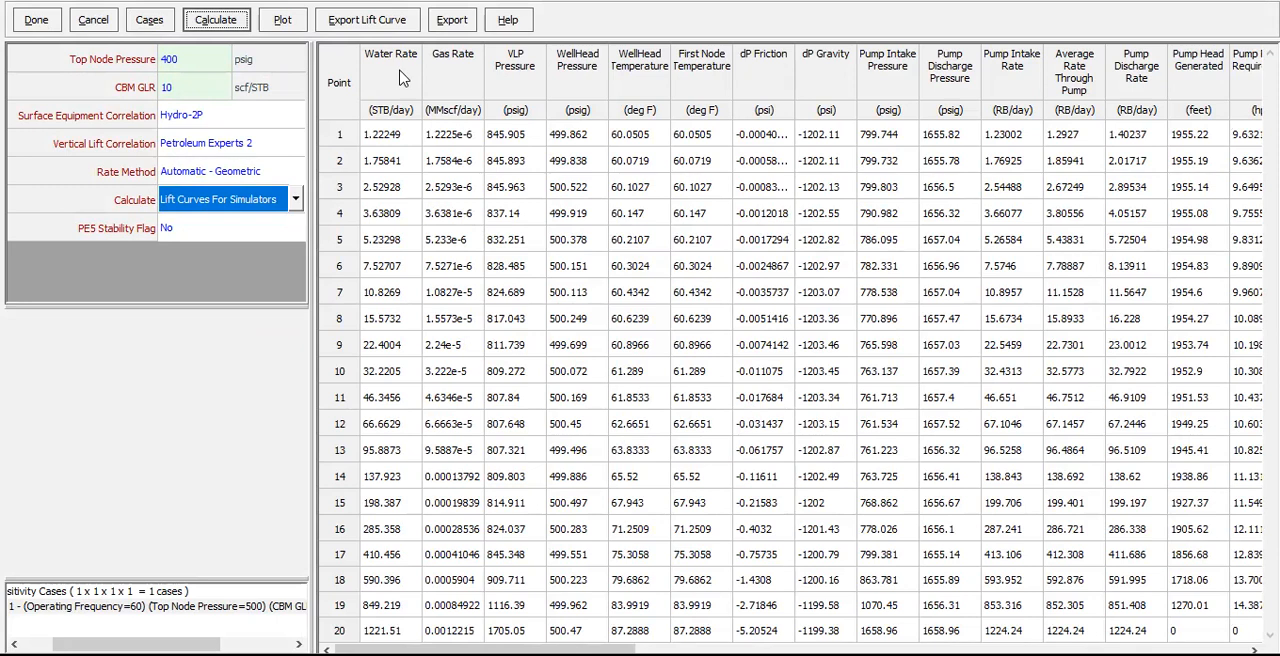
{"action": "left_click", "coordinate": [516, 72]}
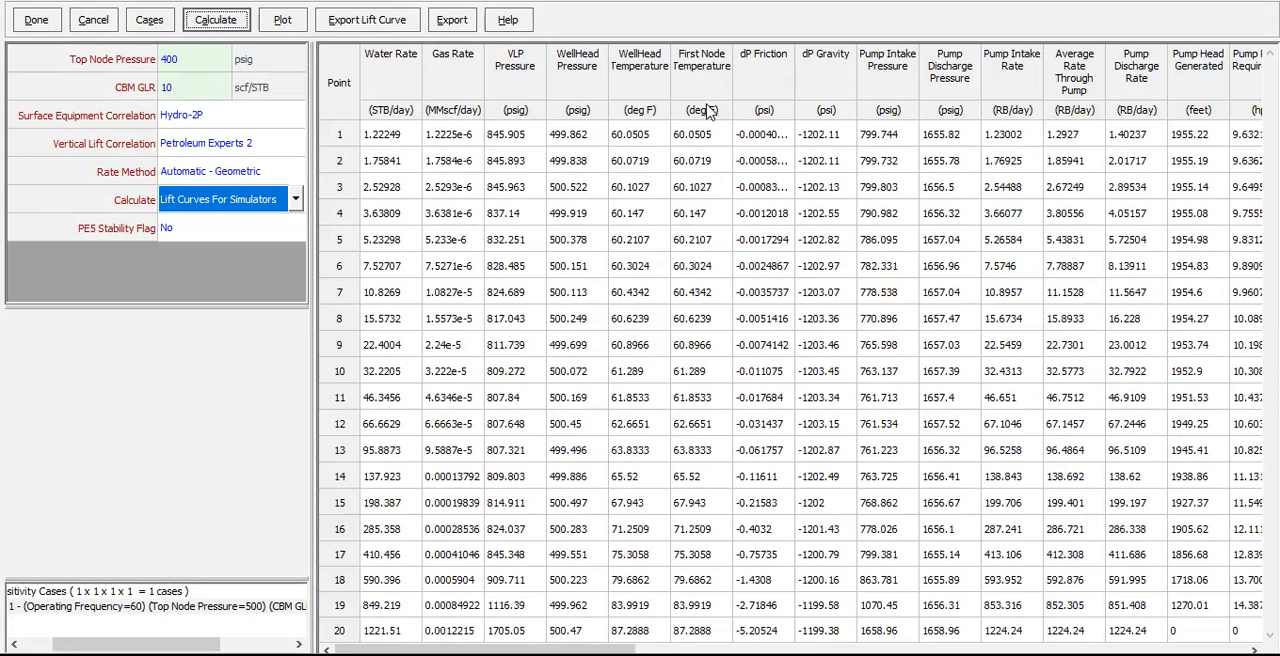
{"action": "mouse_move", "coordinate": [764, 268]}
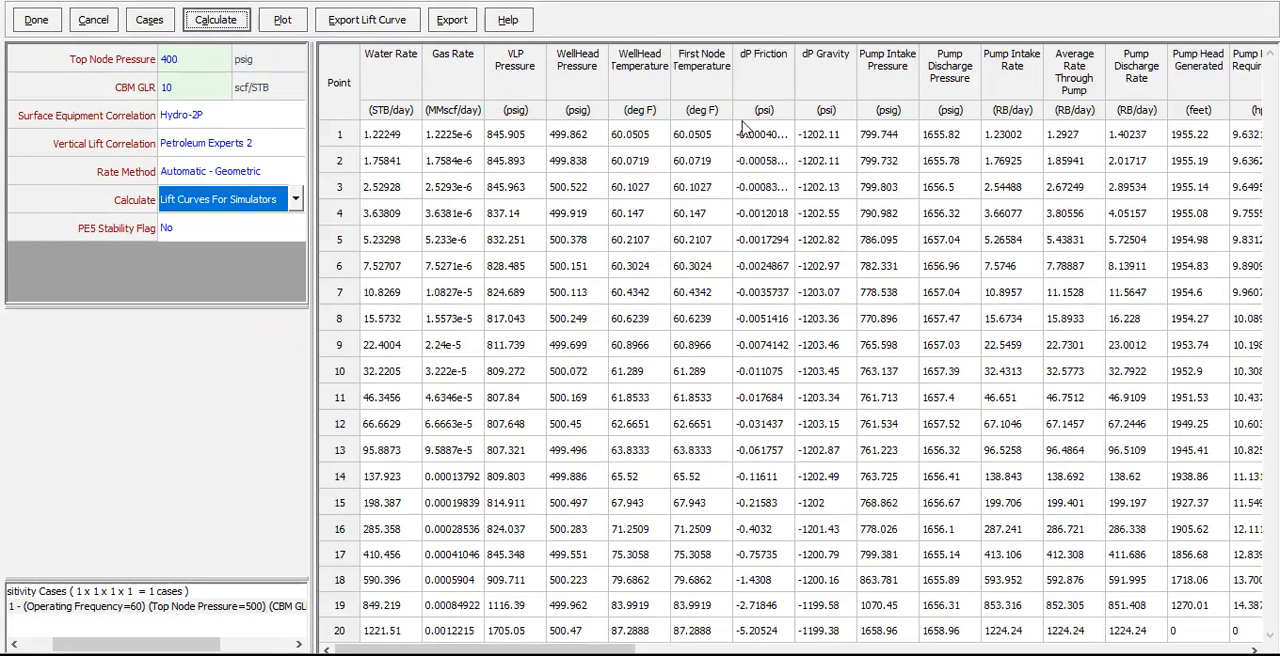
{"action": "mouse_move", "coordinate": [760, 80]}
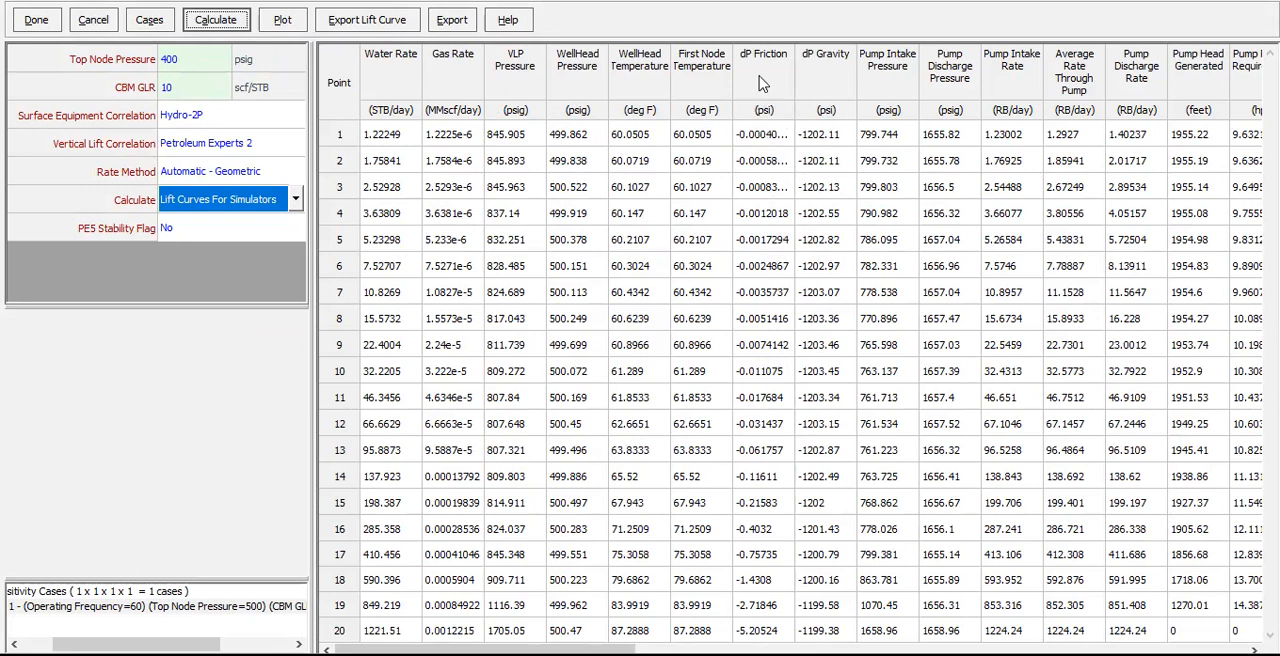
{"action": "mouse_move", "coordinate": [852, 88]}
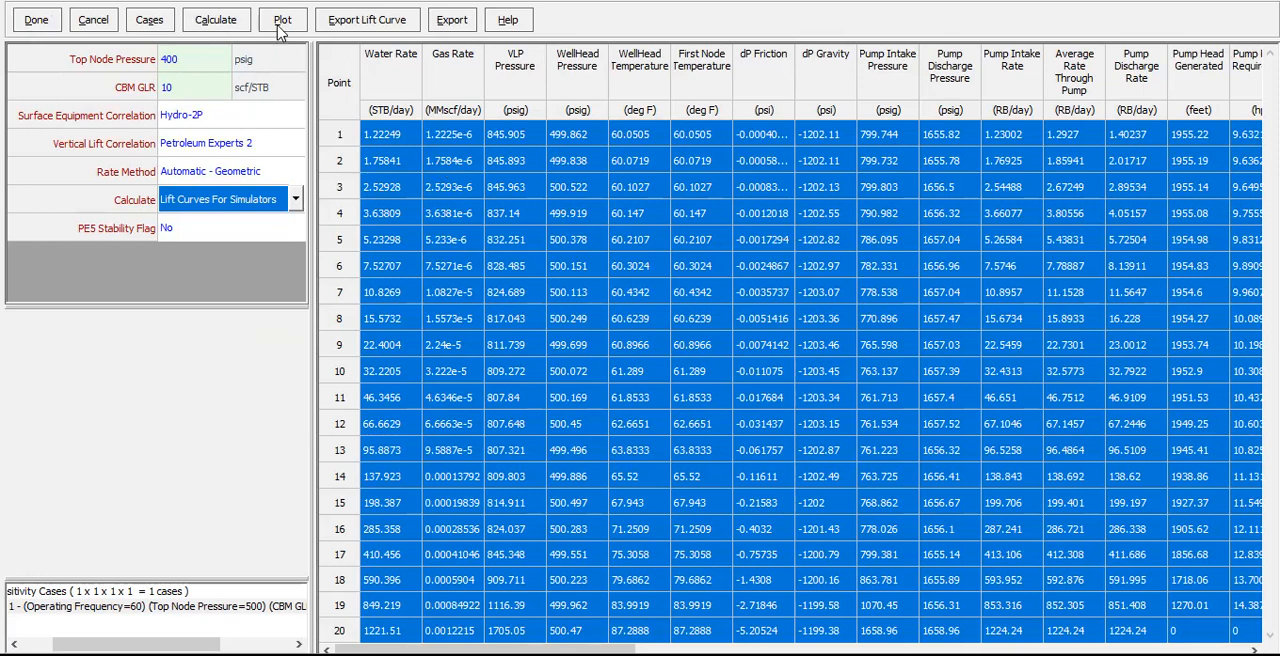
- Plot the results and add Pump Intake Pressure and Pump Discharge Pressure curves to the VLP plot
{"action": "left_click", "coordinate": [284, 18]}
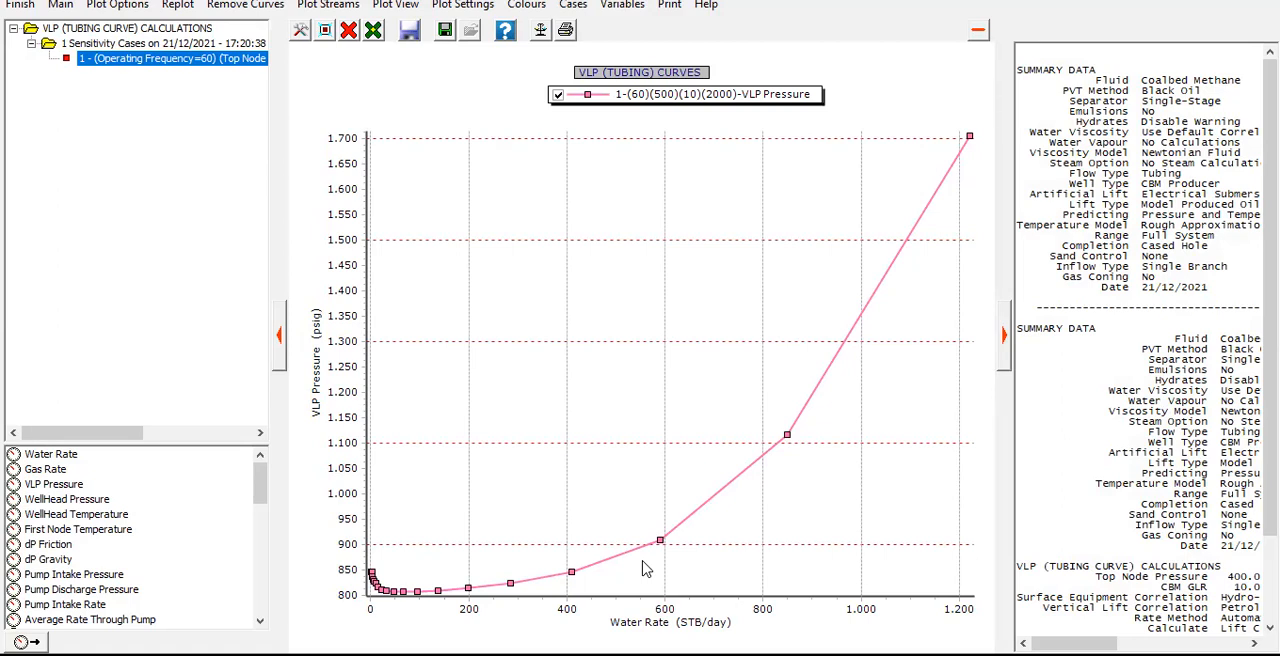
{"action": "mouse_move", "coordinate": [510, 546]}
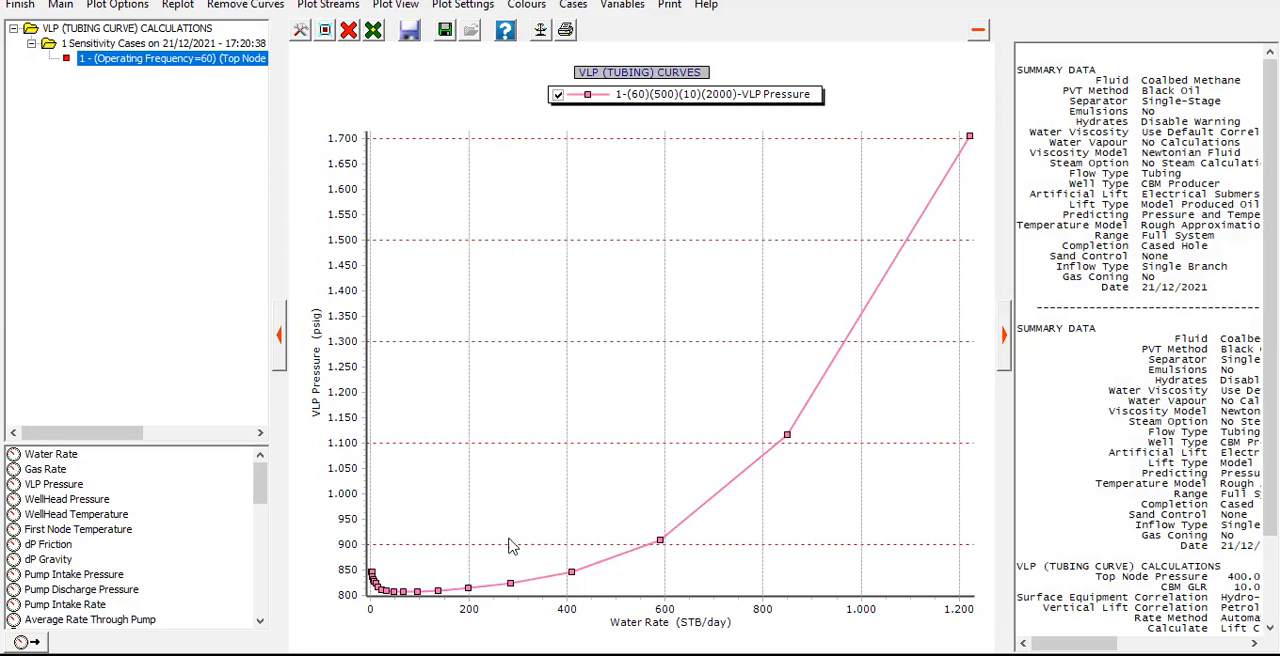
{"action": "scroll", "scroll_direction": "down", "scroll_amount": 3}
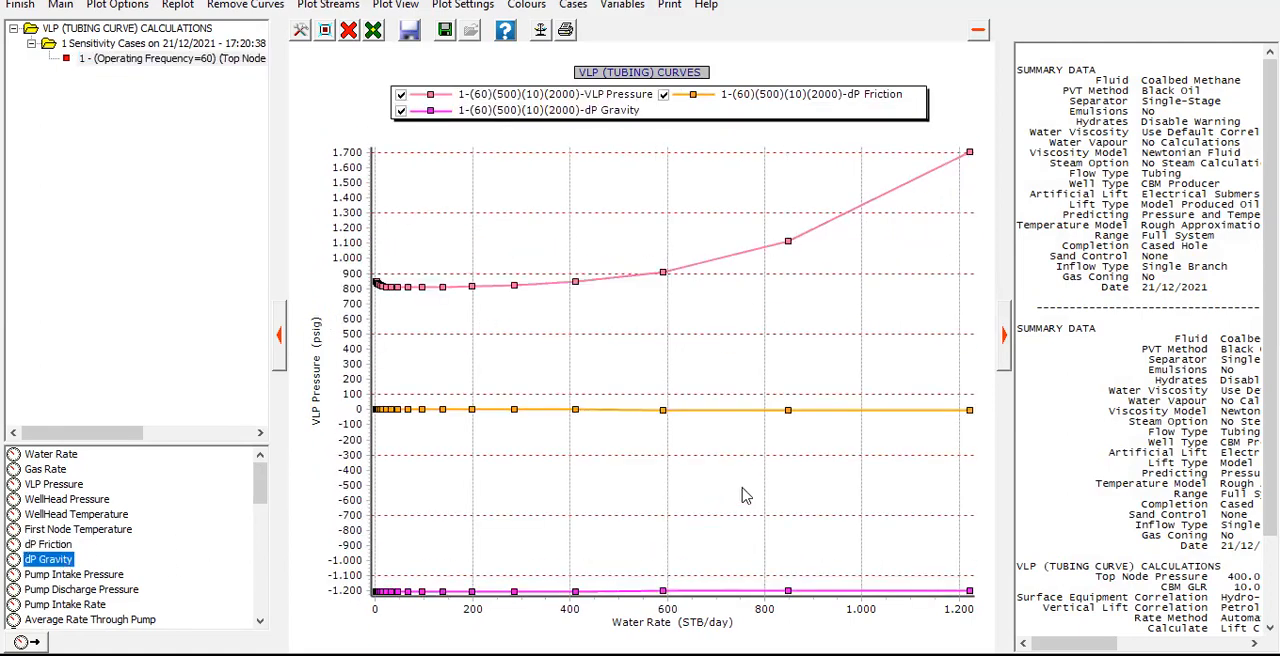
{"action": "left_click", "coordinate": [74, 574]}
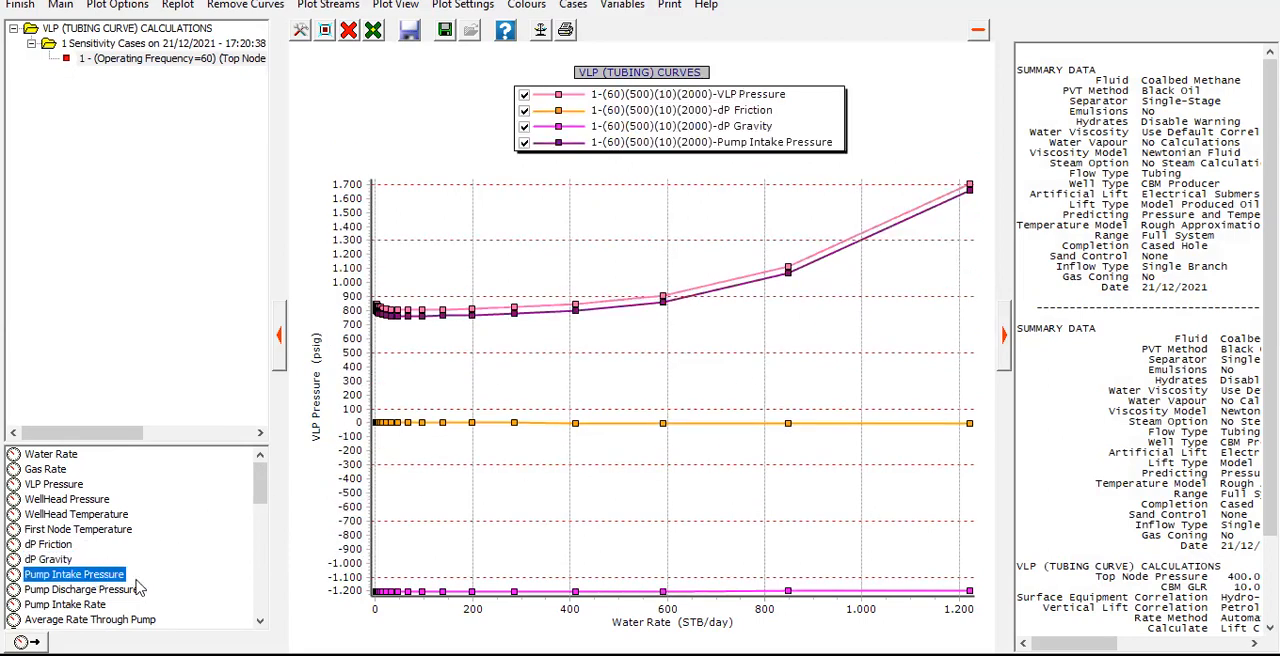
{"action": "left_click", "coordinate": [80, 588]}
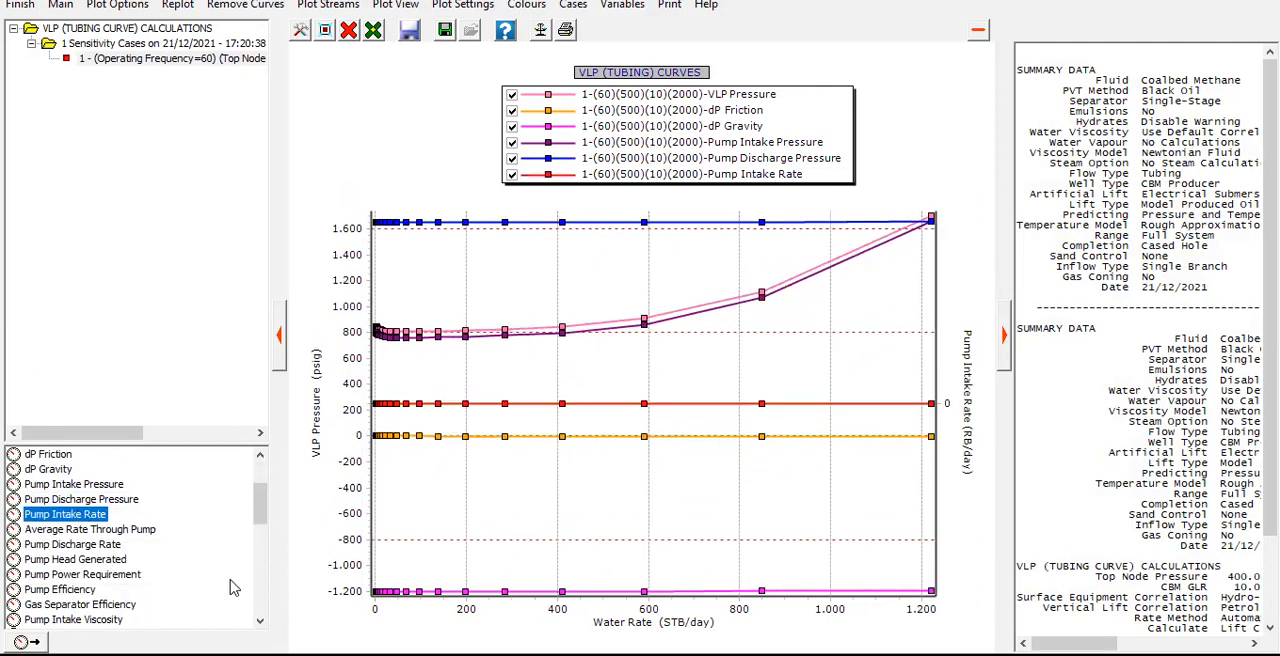
{"action": "left_click", "coordinate": [60, 588]}
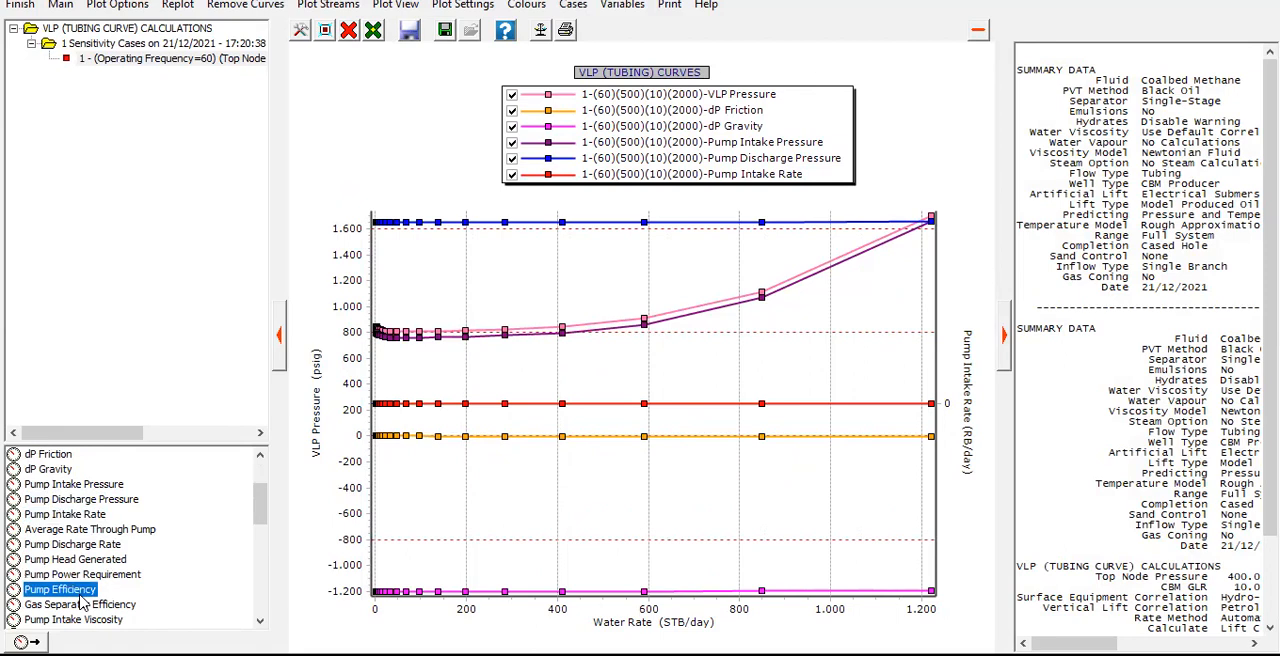
{"action": "scroll", "scroll_direction": "down", "scroll_amount": 3}
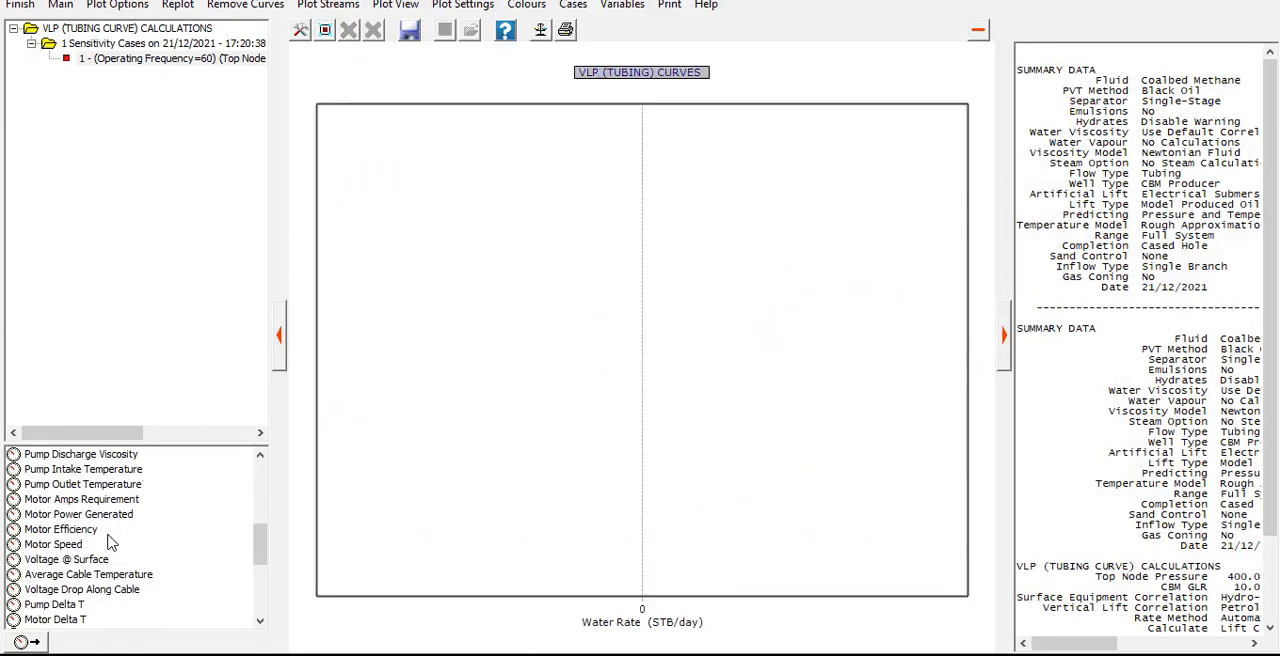
- Clear the plot and show Pump Efficiency versus water rate alone
{"action": "scroll", "scroll_direction": "down", "scroll_amount": 3}
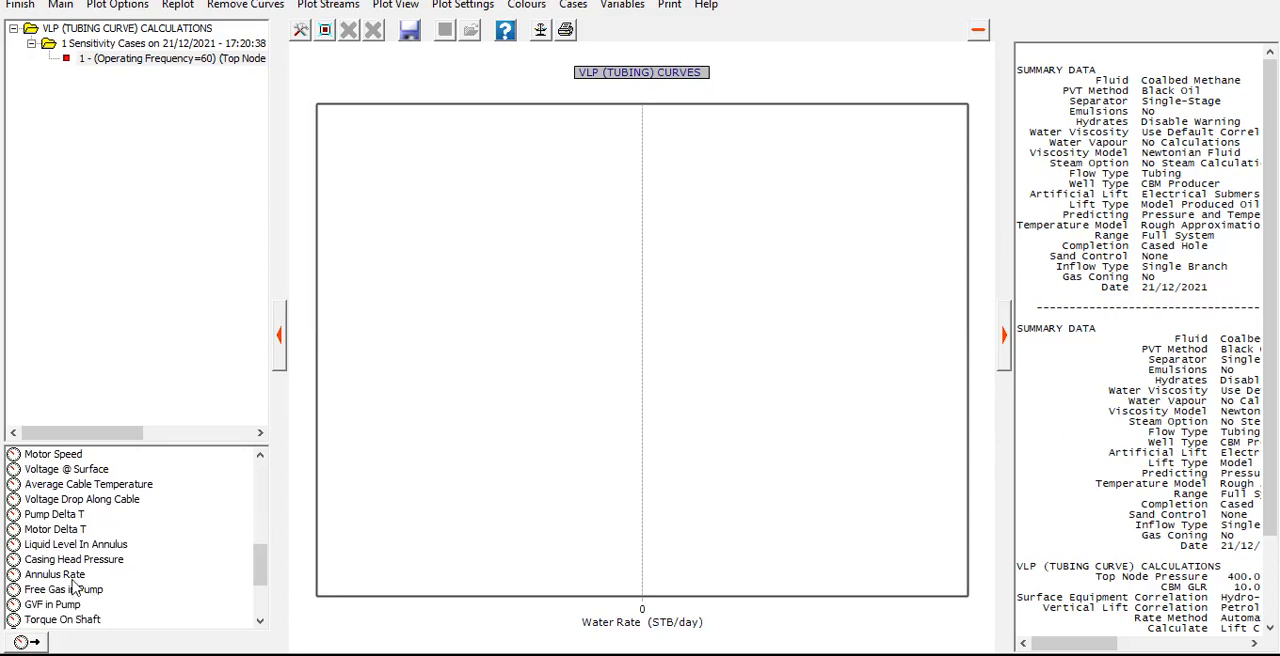
{"action": "left_click", "coordinate": [56, 574]}
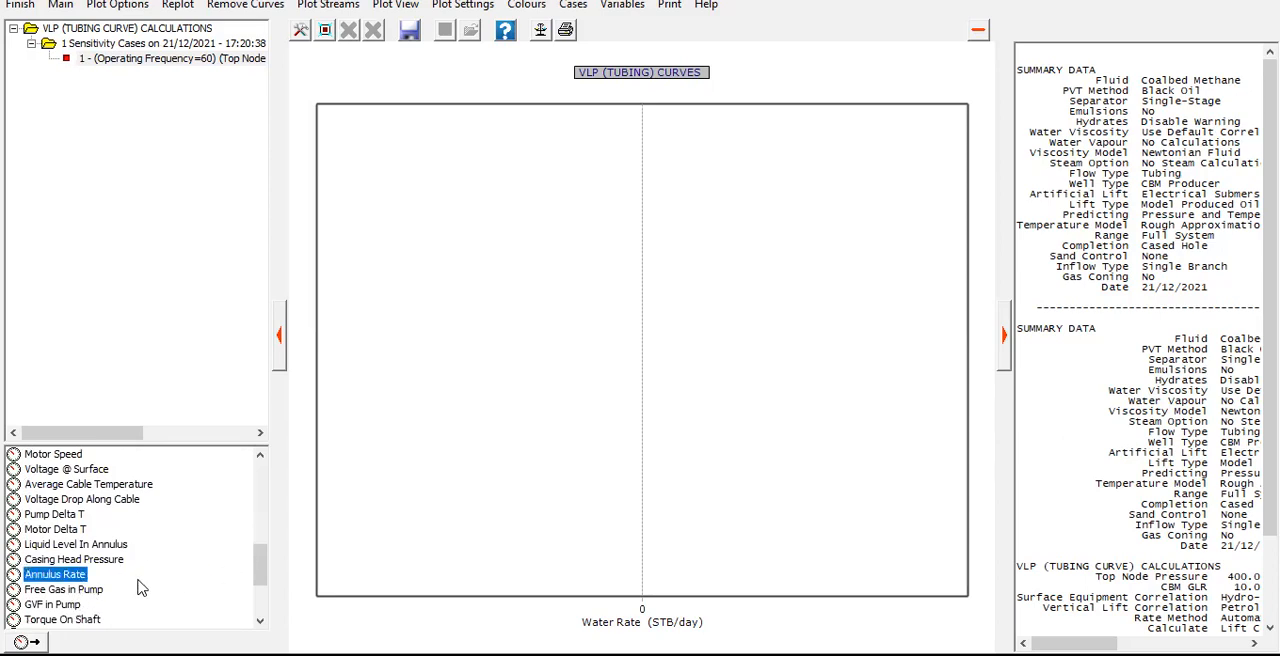
{"action": "scroll", "scroll_direction": "down", "scroll_amount": 3}
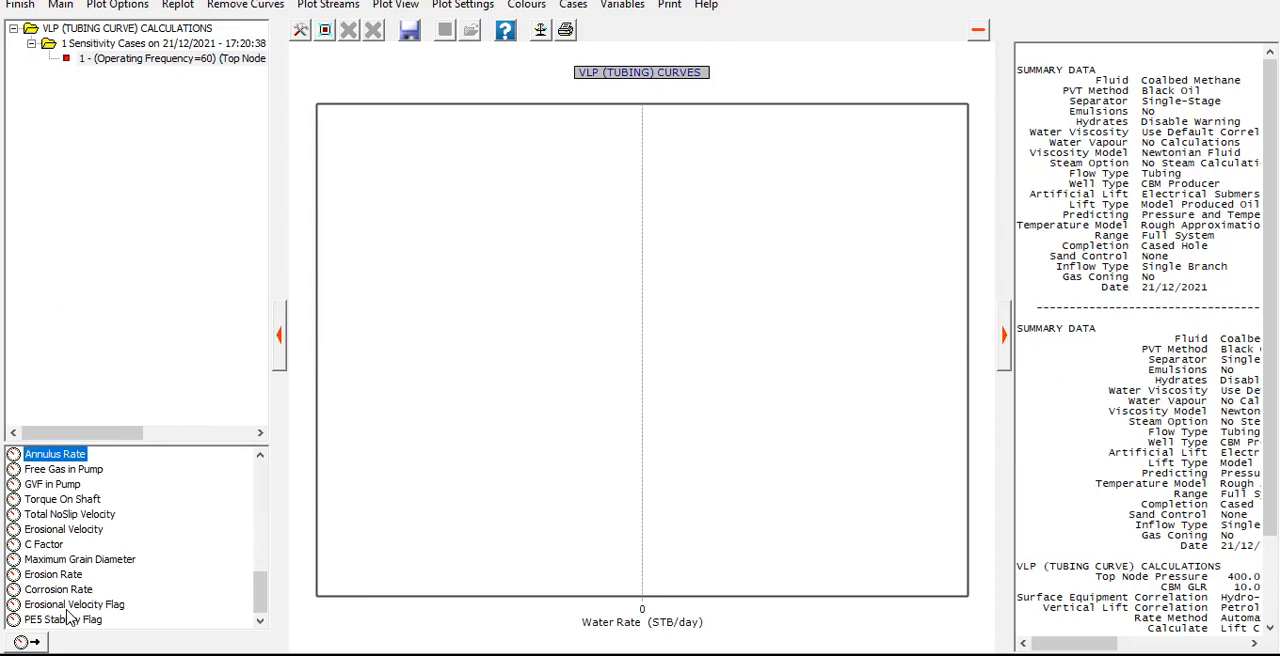
{"action": "scroll", "scroll_direction": "down", "scroll_amount": 3}
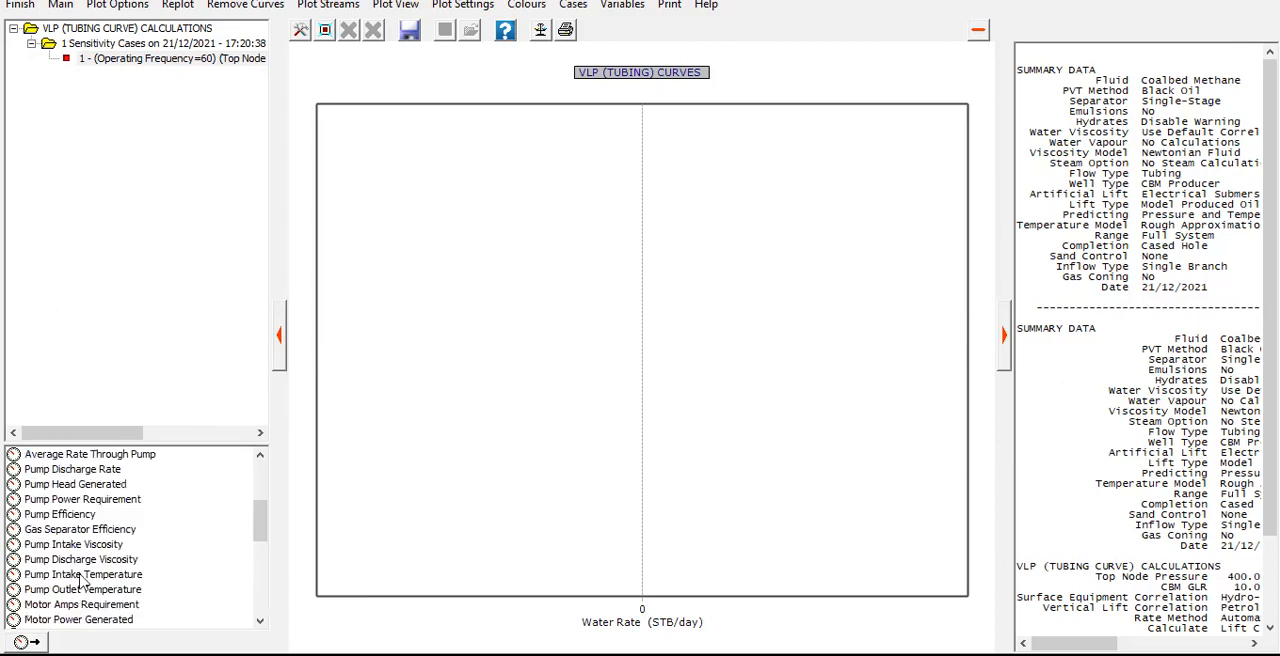
{"action": "left_click", "coordinate": [60, 514]}
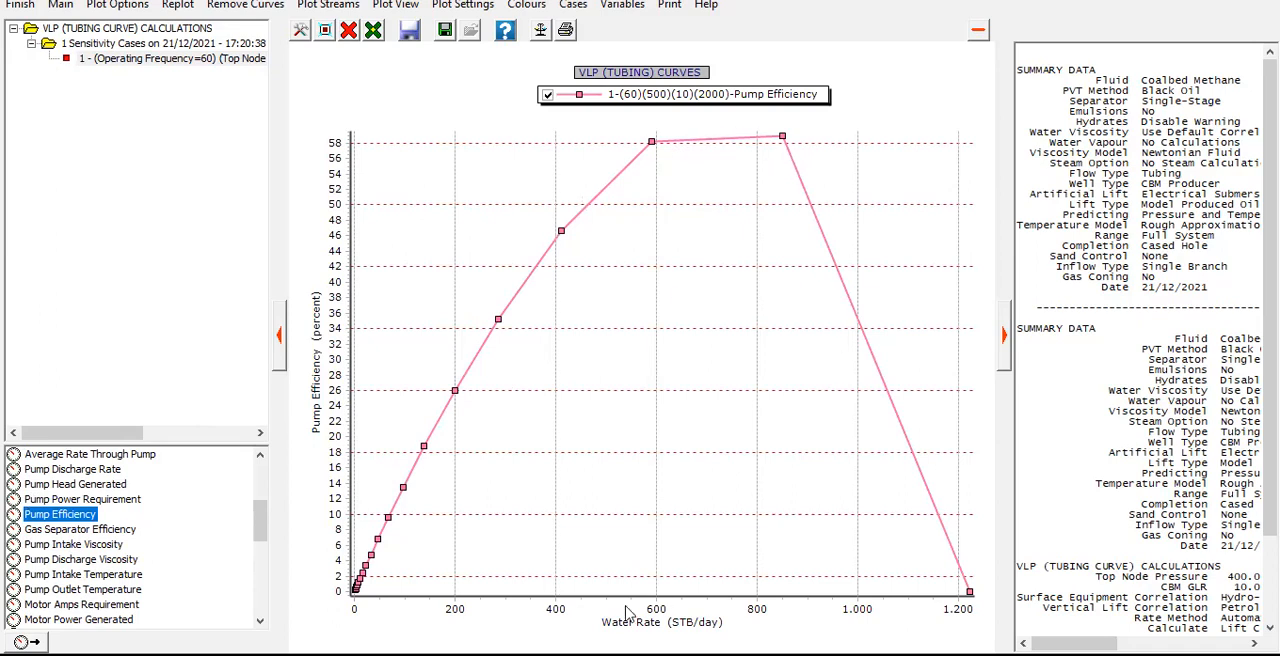
{"action": "mouse_move", "coordinate": [660, 584]}
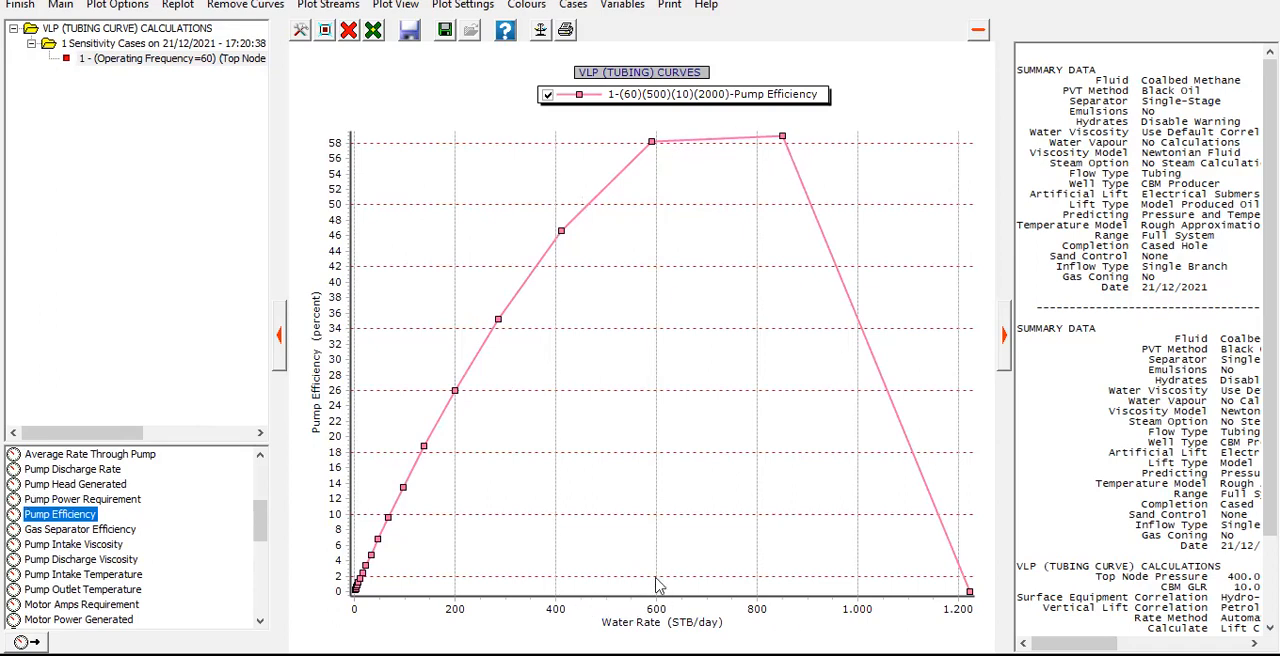
{"action": "mouse_move", "coordinate": [632, 608]}
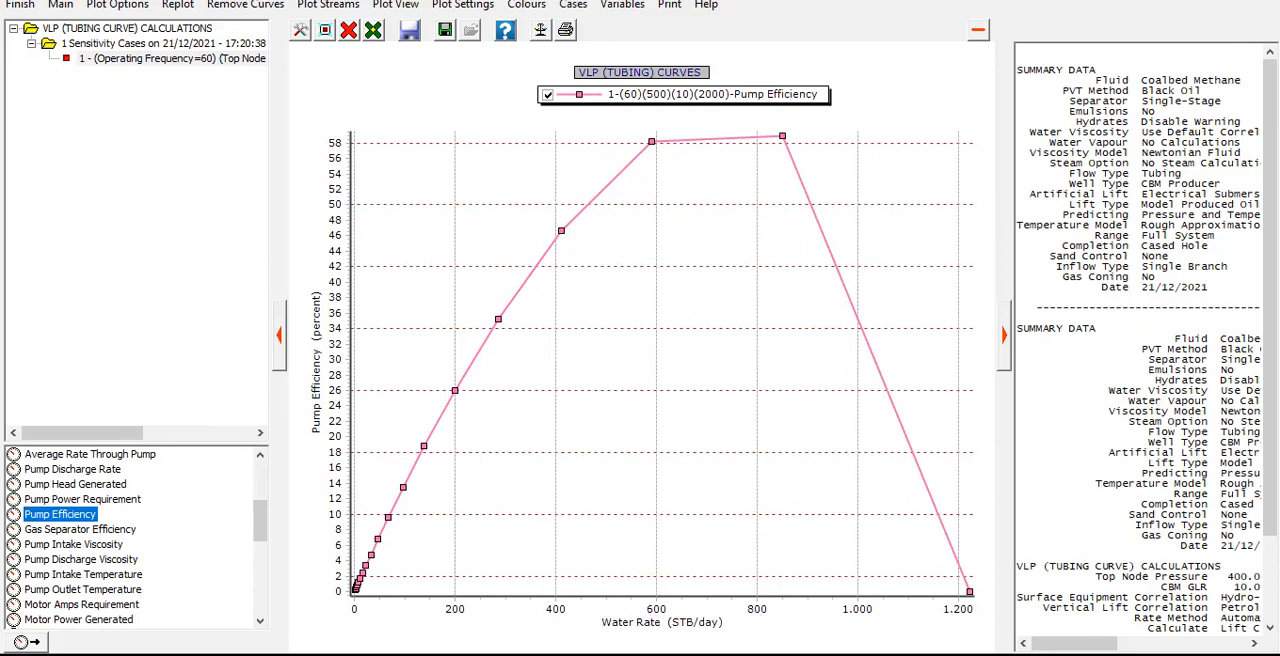
{"action": "mouse_move", "coordinate": [756, 624]}
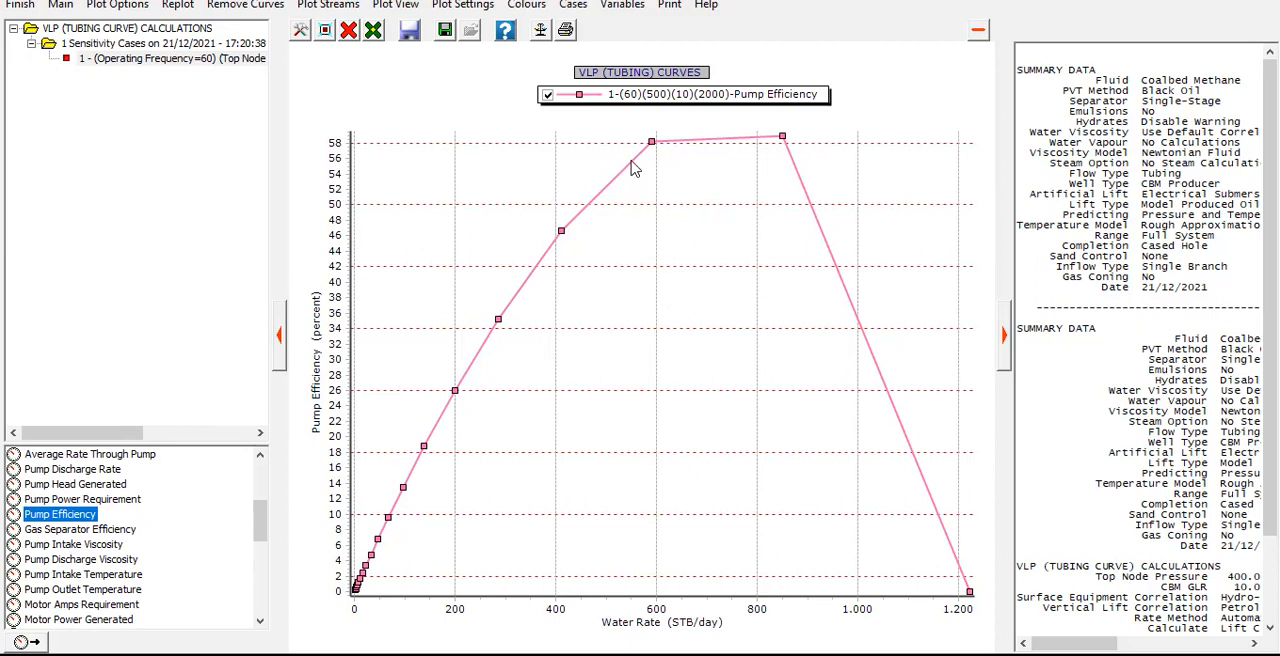
{"action": "mouse_move", "coordinate": [798, 146]}
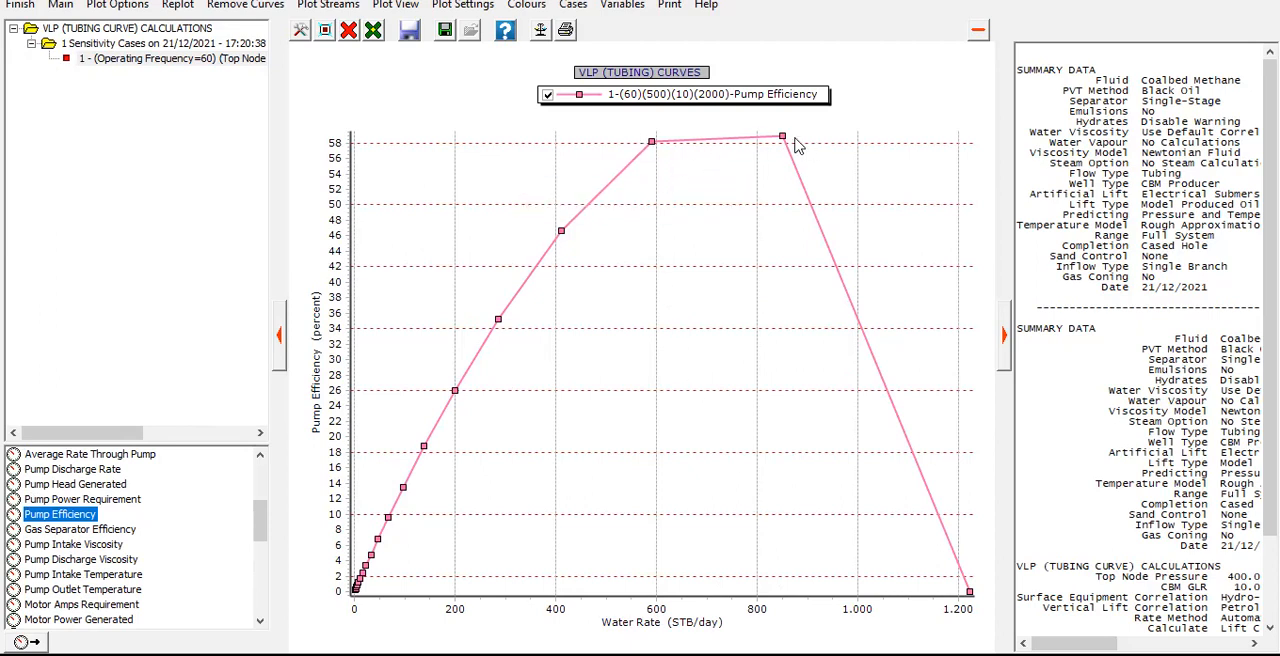
{"action": "mouse_move", "coordinate": [818, 208]}
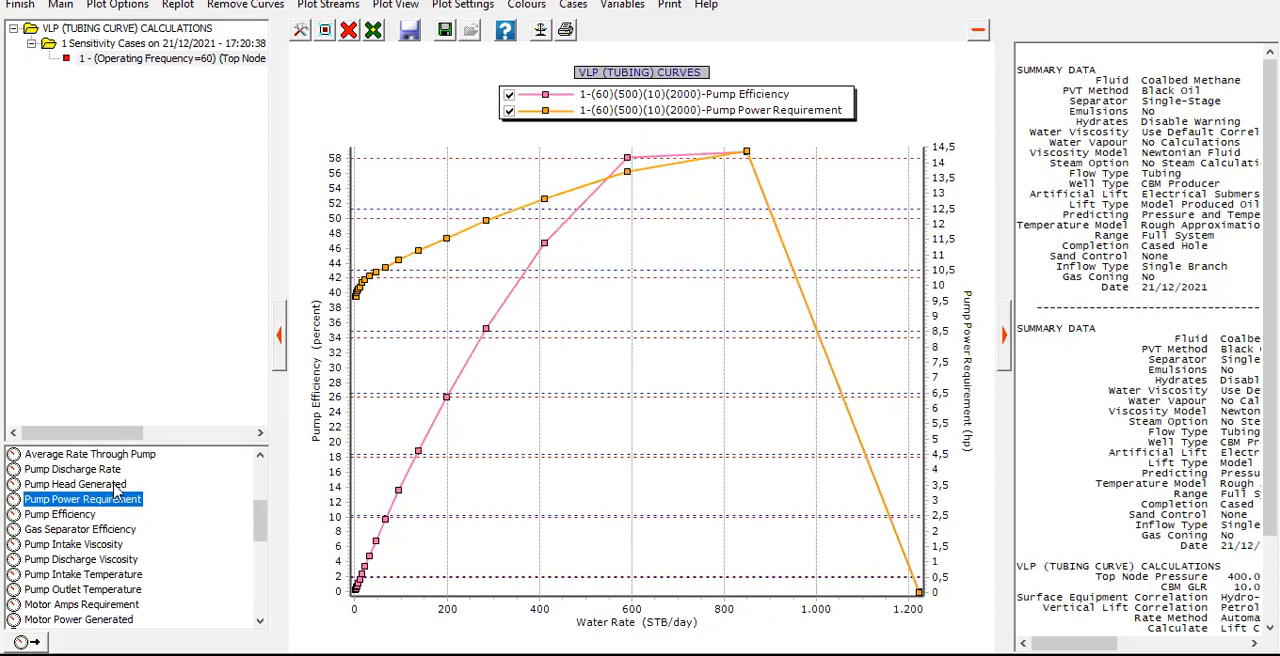
- Plot pump head generated, gas separator efficiency and pump intake temperature against water rate in turn
{"action": "left_click", "coordinate": [76, 484]}
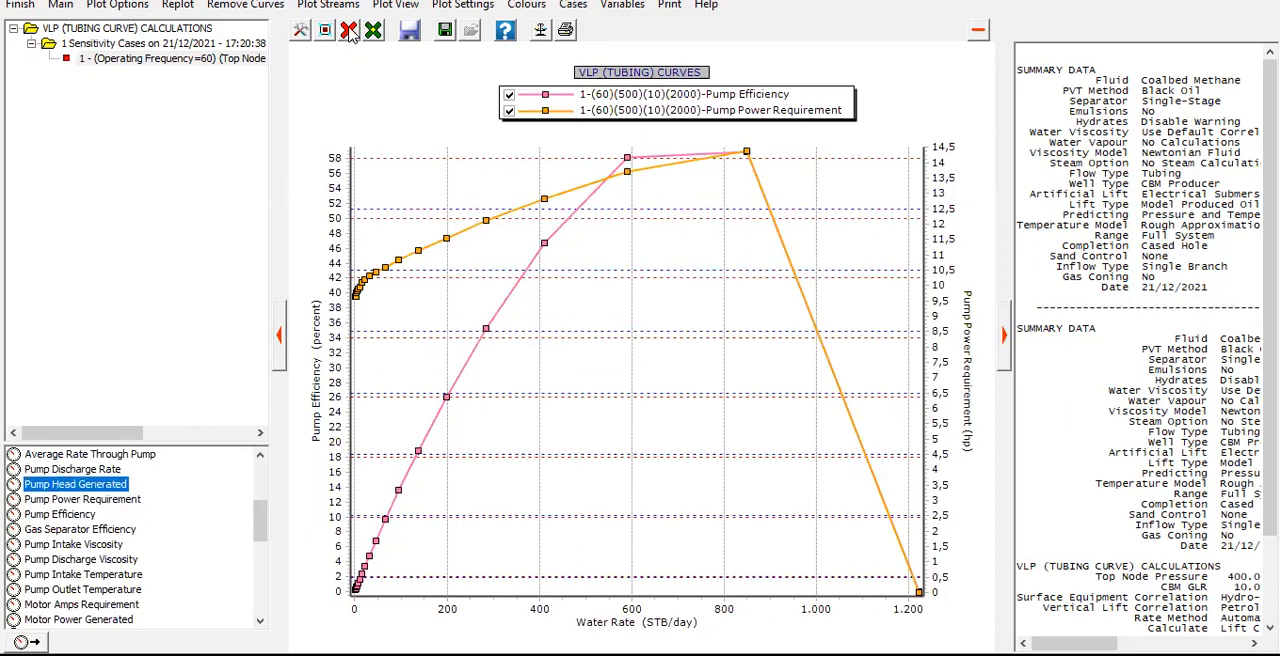
{"action": "left_click", "coordinate": [76, 484]}
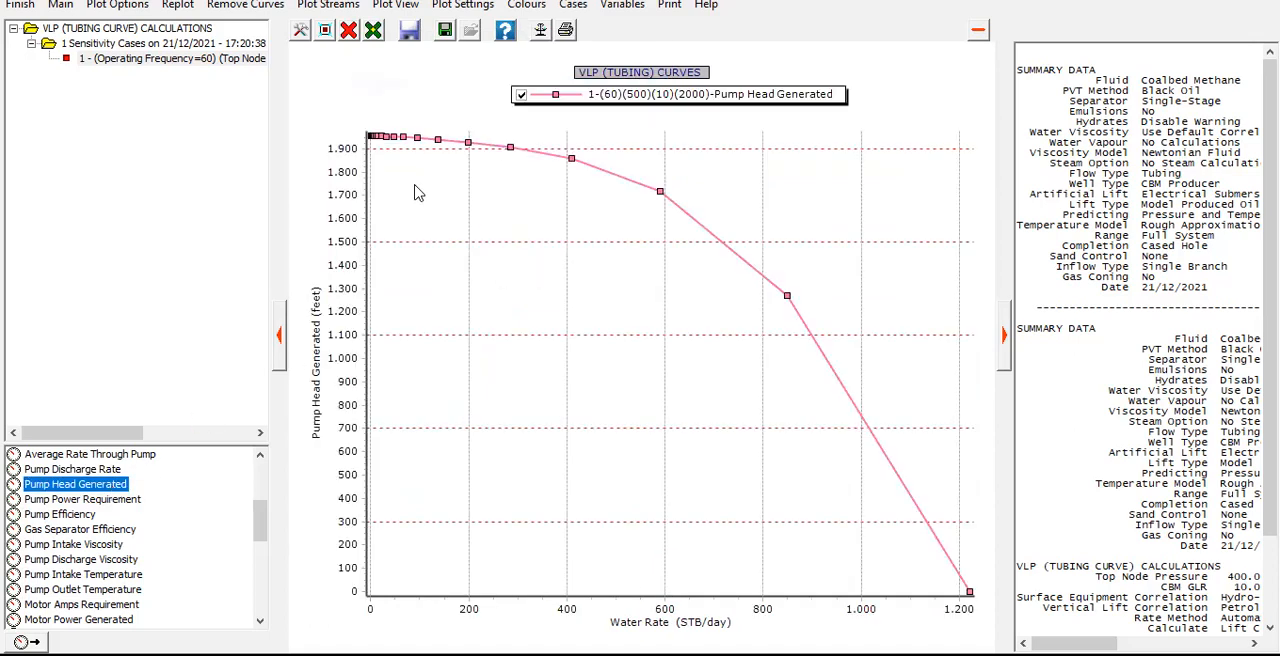
{"action": "mouse_move", "coordinate": [200, 468]}
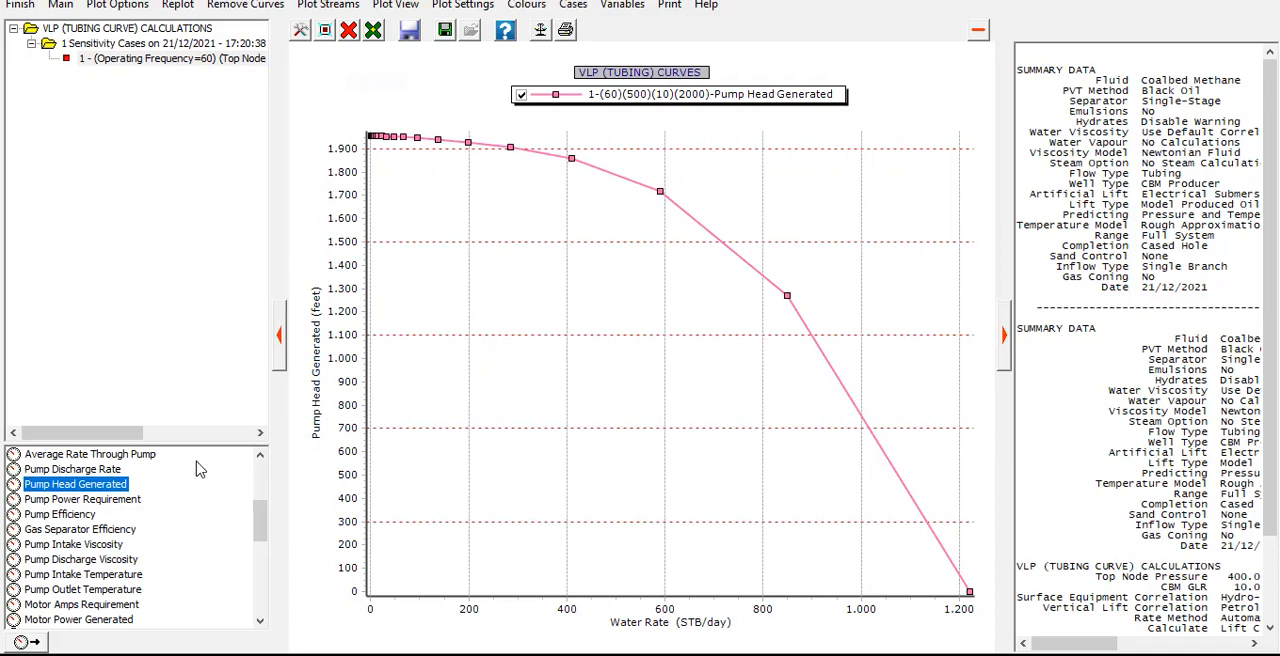
{"action": "left_click", "coordinate": [80, 528]}
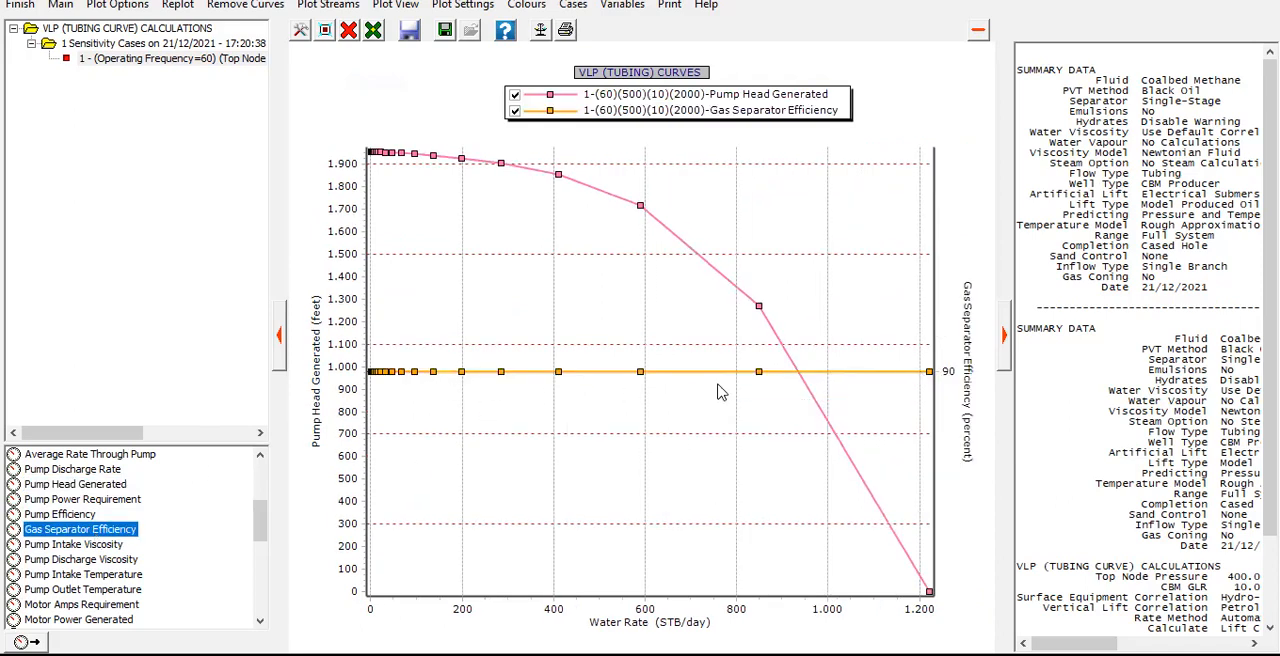
{"action": "left_click", "coordinate": [84, 574]}
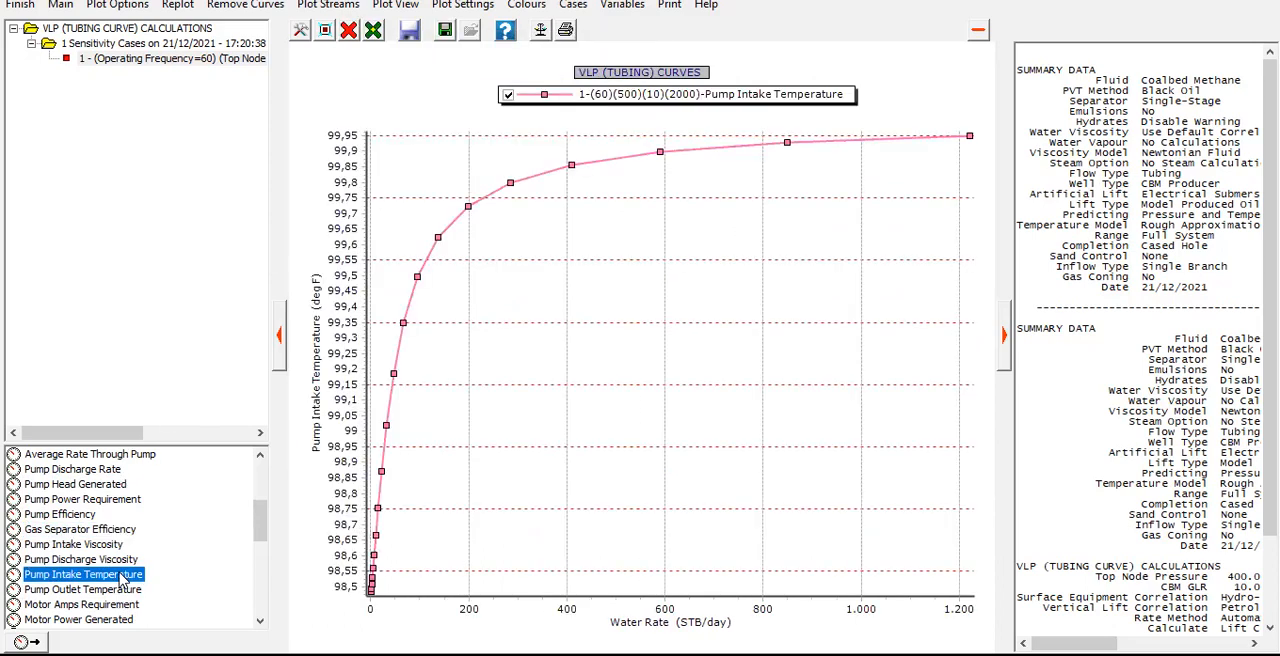
{"action": "left_click", "coordinate": [82, 588]}
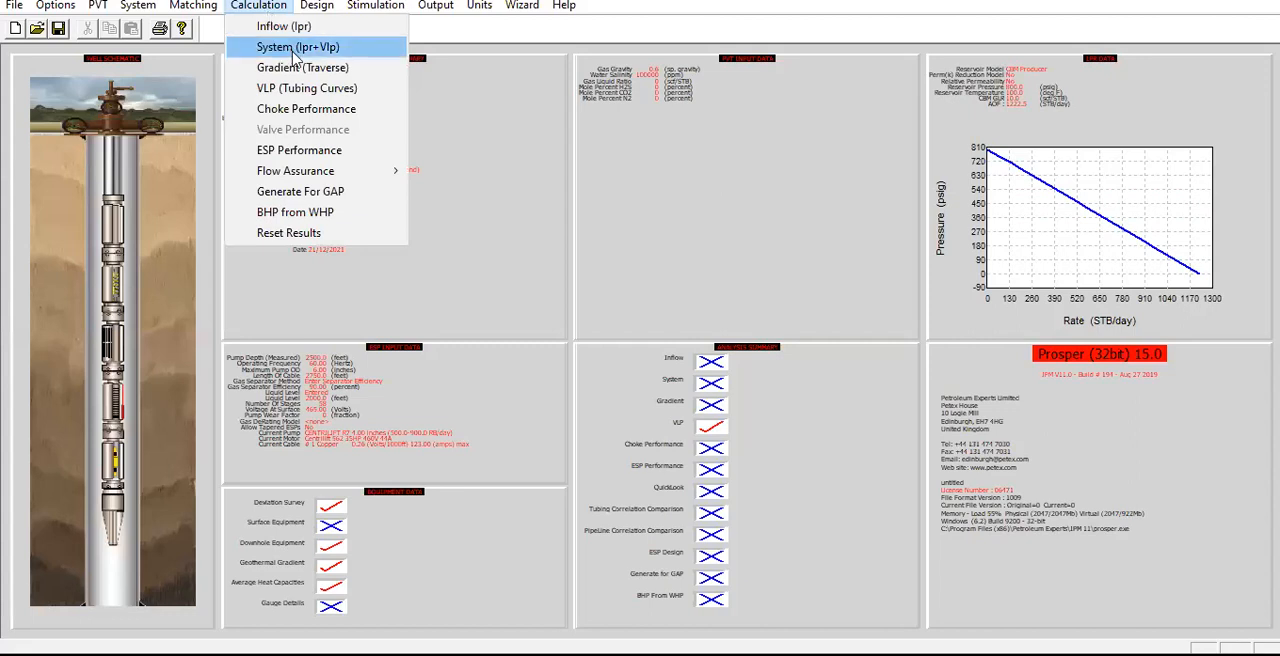
- Start the System (Ipr+Vlp) sensitivity calculation from the Calculation menu
{"action": "left_click", "coordinate": [296, 46]}
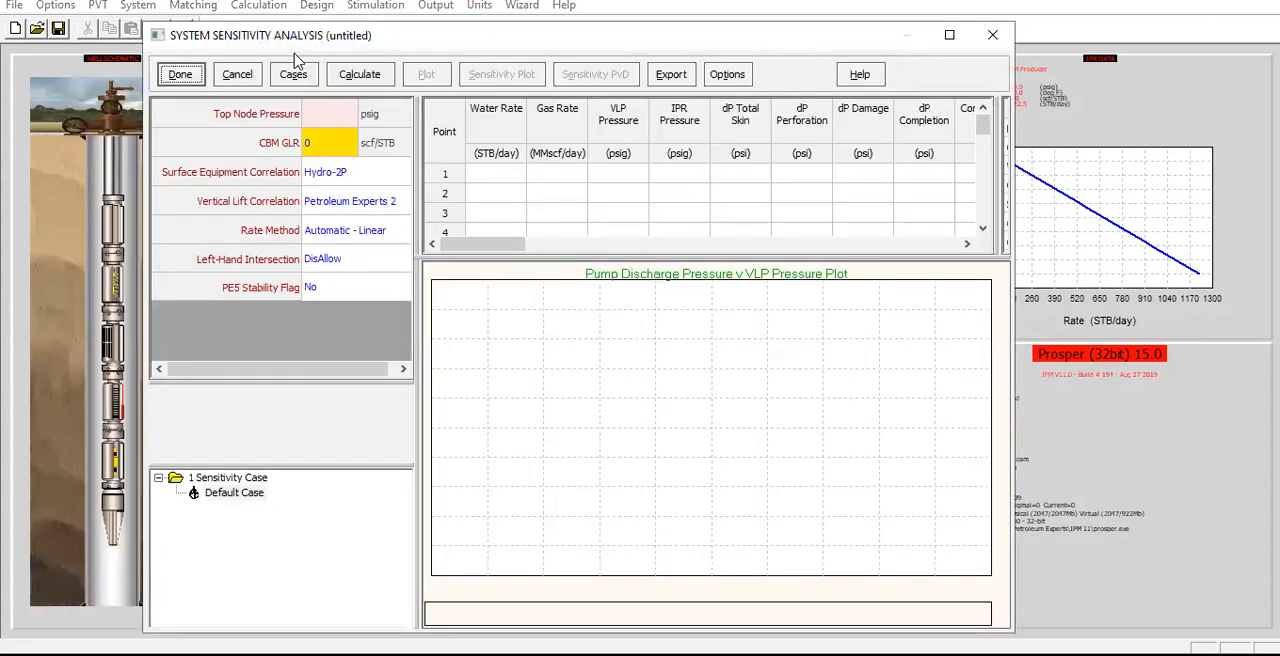